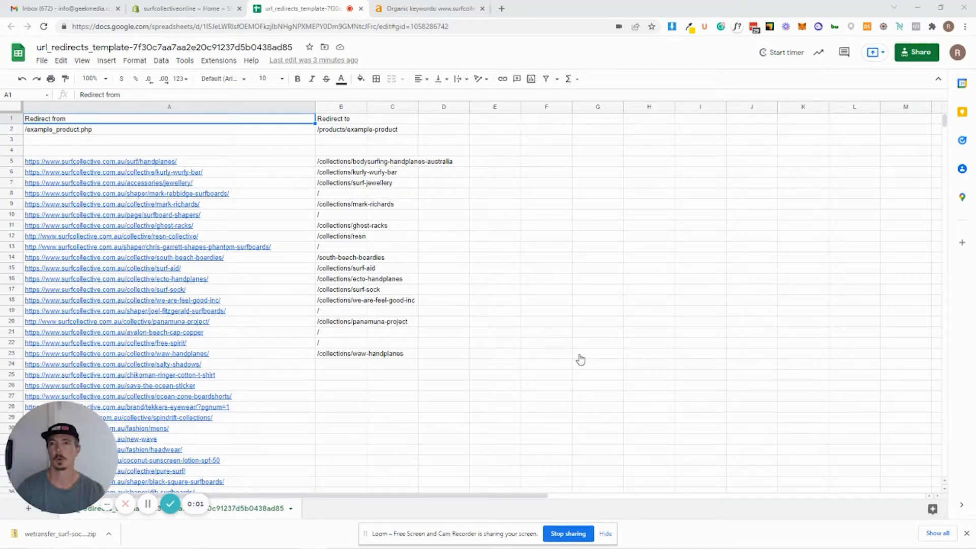
Switch from the url_redirects template sheet to the Shopify admin dashboard.
left_click(181, 8)
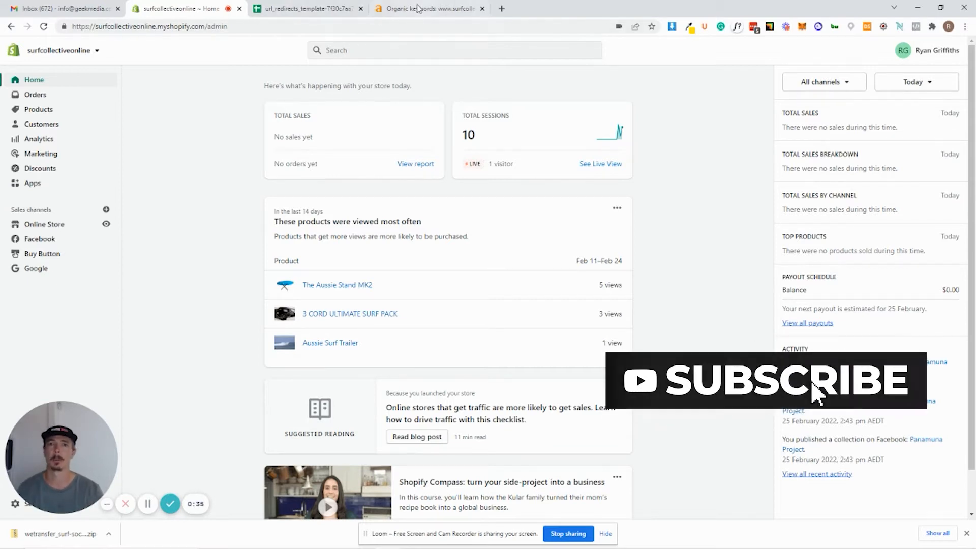
Switch to the Ahrefs organic keywords report for surfcollective.com.au.
left_click(424, 8)
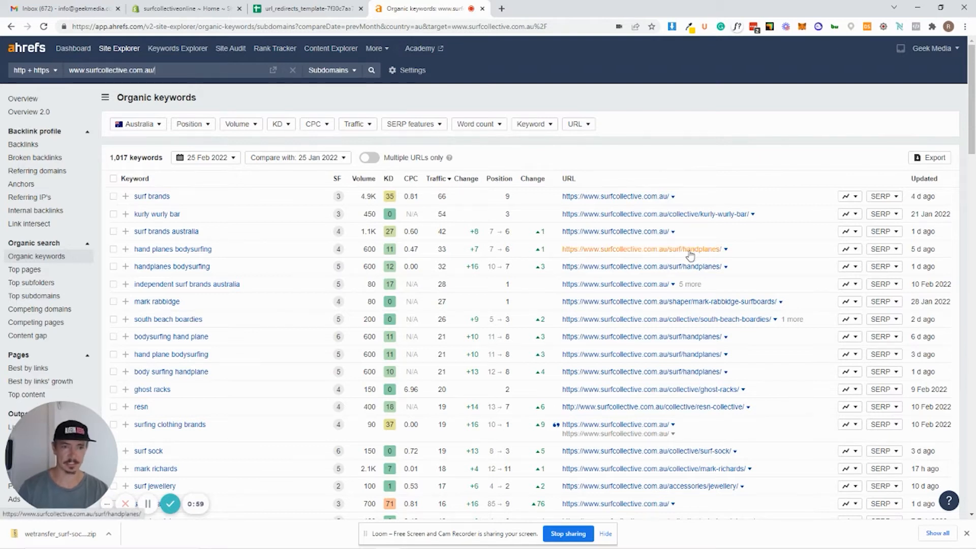
mouse_move(694, 254)
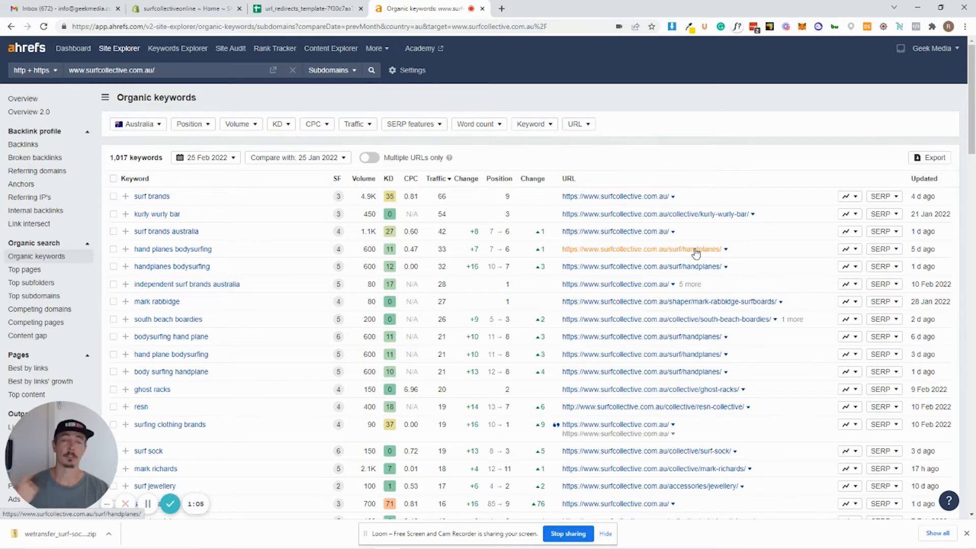
mouse_move(684, 260)
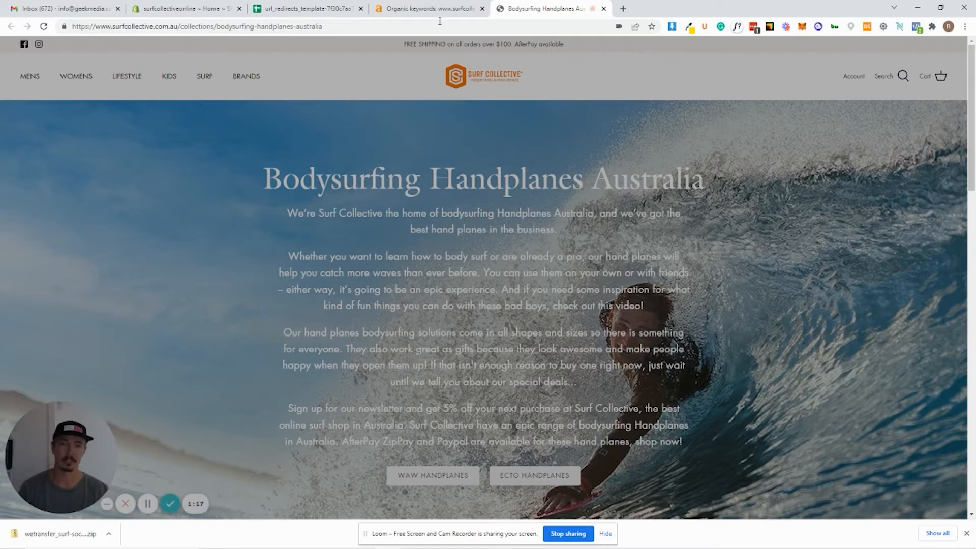
mouse_move(430, 9)
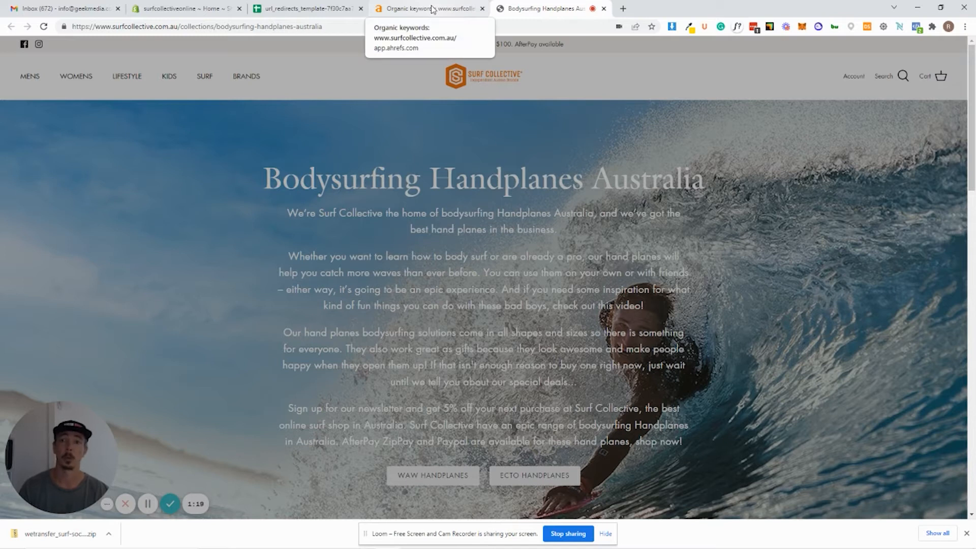
Return to the Surf Collective Shopify admin home after checking the handplanes collection.
left_click(183, 8)
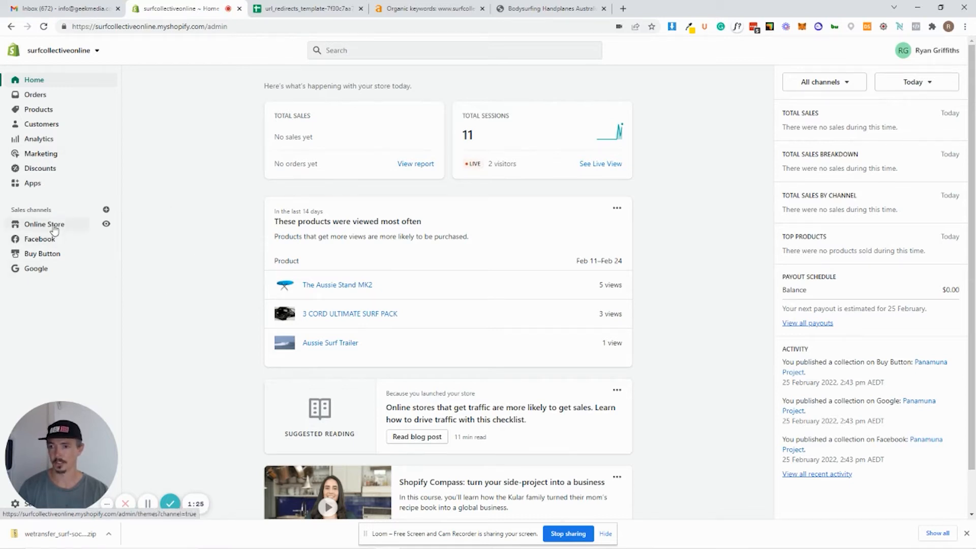
Go to Online Store > Navigation > URL redirects and start a new redirect.
left_click(44, 224)
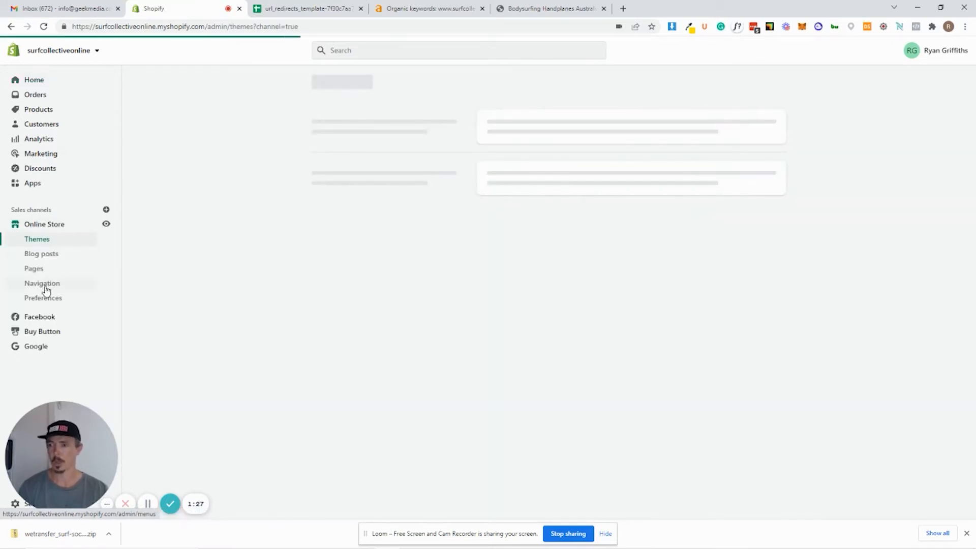
left_click(41, 283)
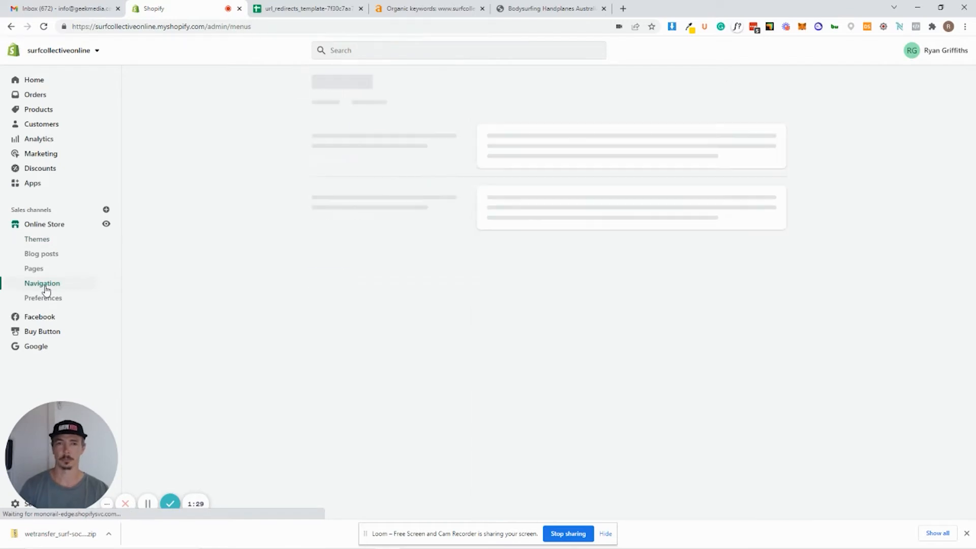
left_click(42, 283)
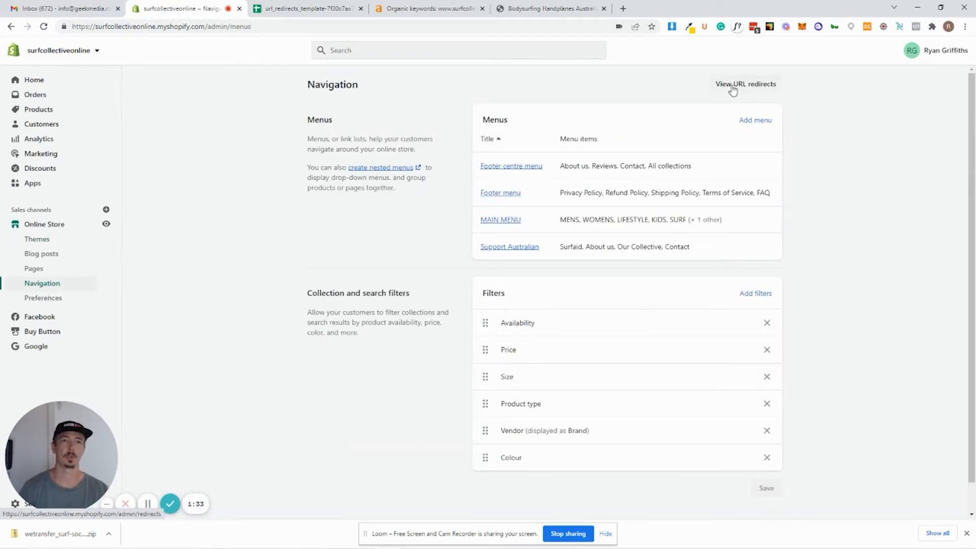
left_click(745, 84)
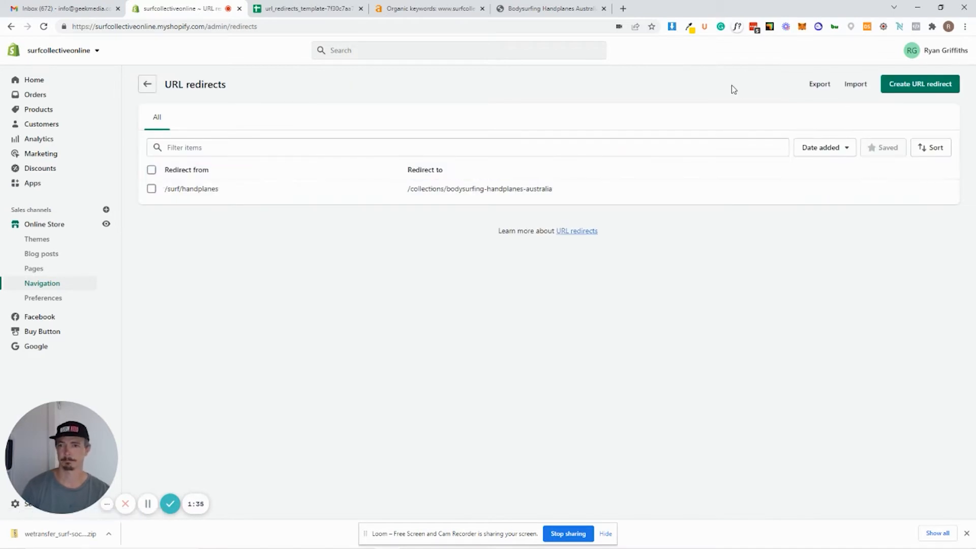
mouse_move(382, 302)
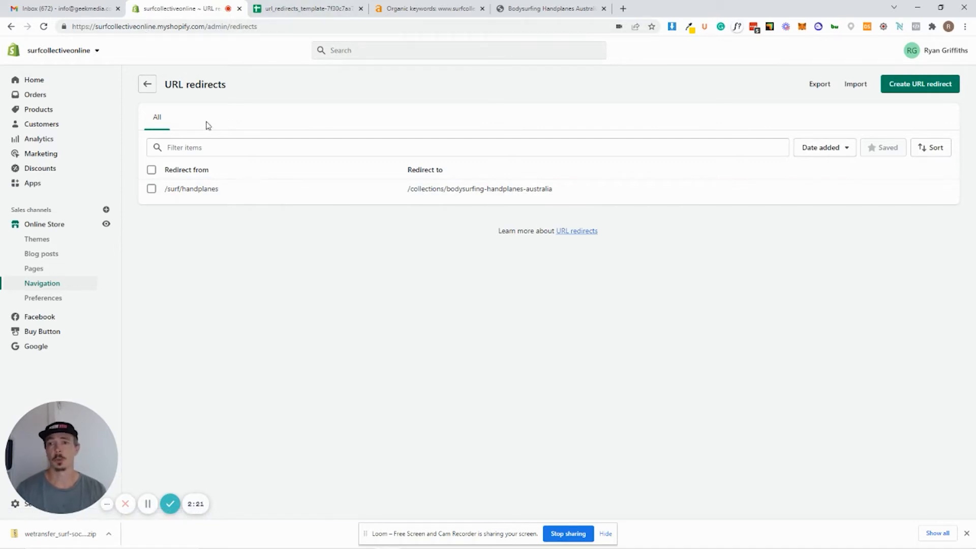
mouse_move(750, 277)
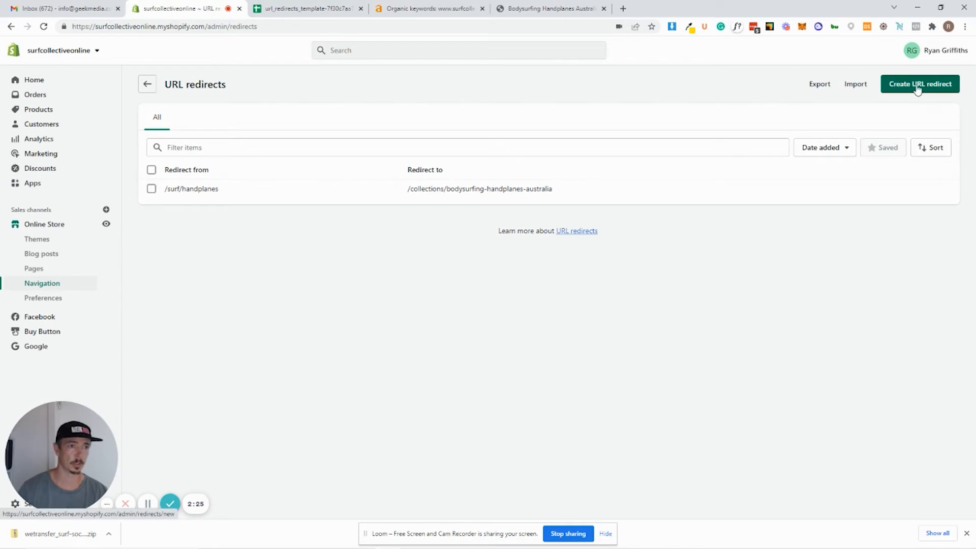
left_click(920, 84)
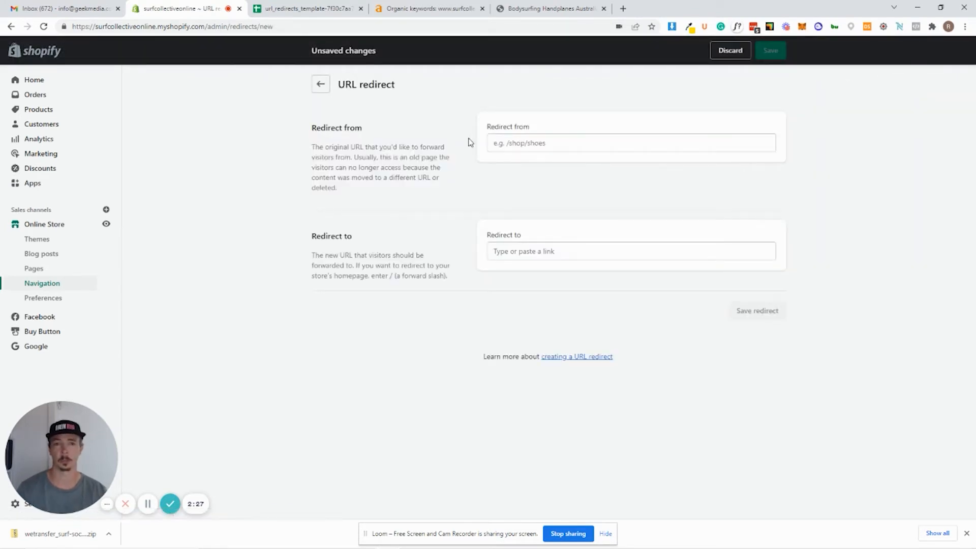
mouse_move(516, 129)
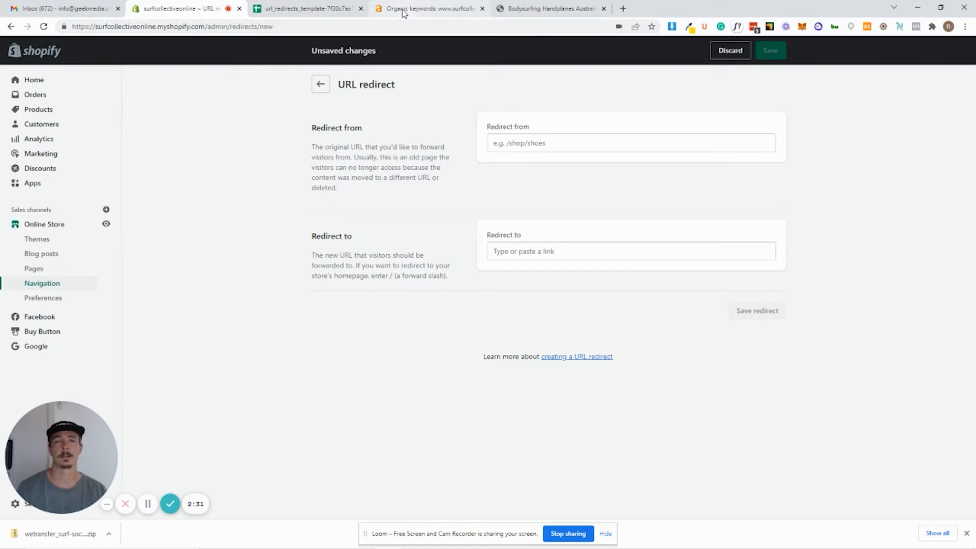
Scroll the surfcollective.com.au organic keywords report to find /accessories/jewellery/.
left_click(428, 8)
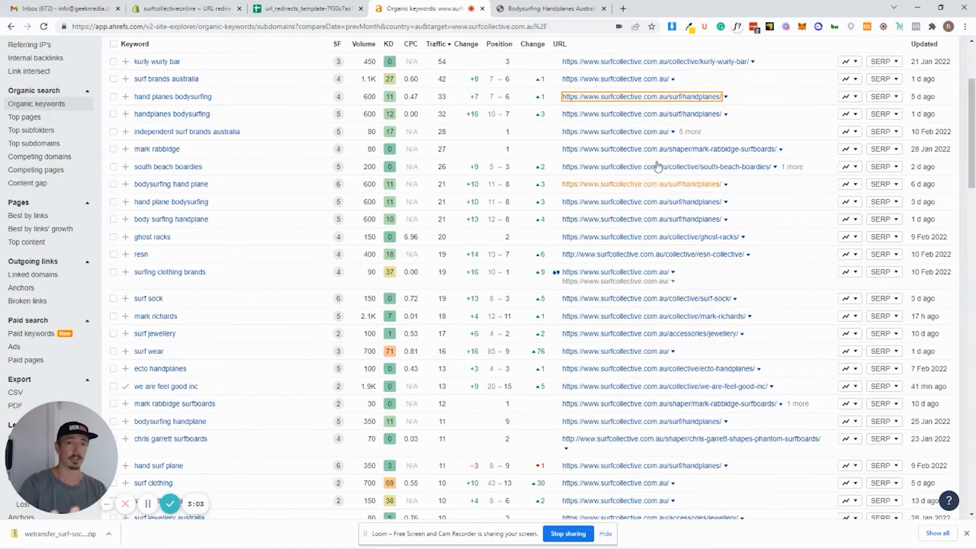
mouse_move(550, 218)
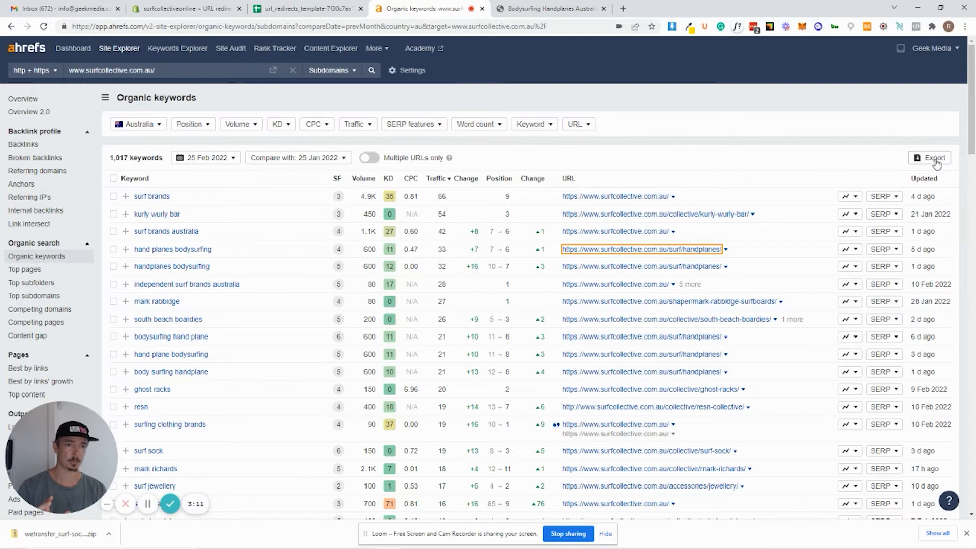
mouse_move(719, 301)
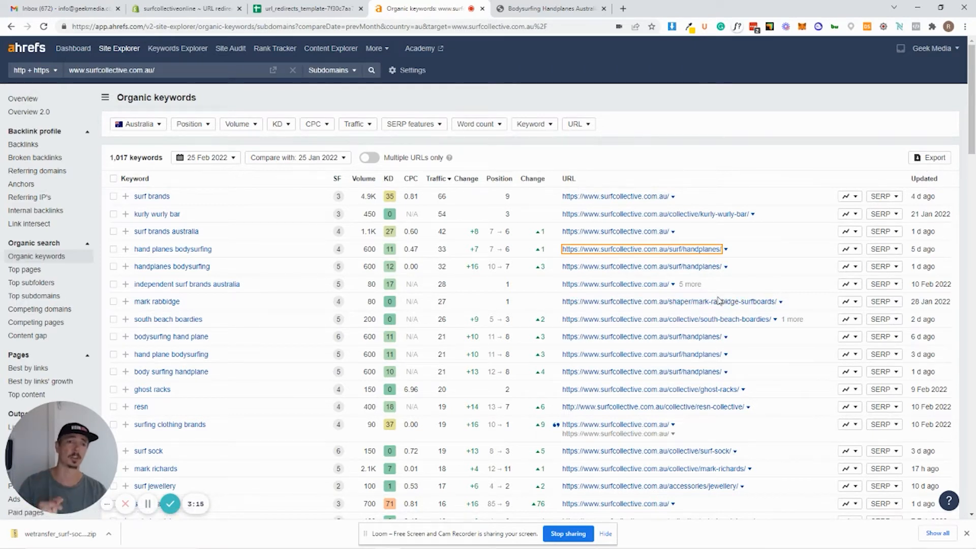
scroll("down", 3)
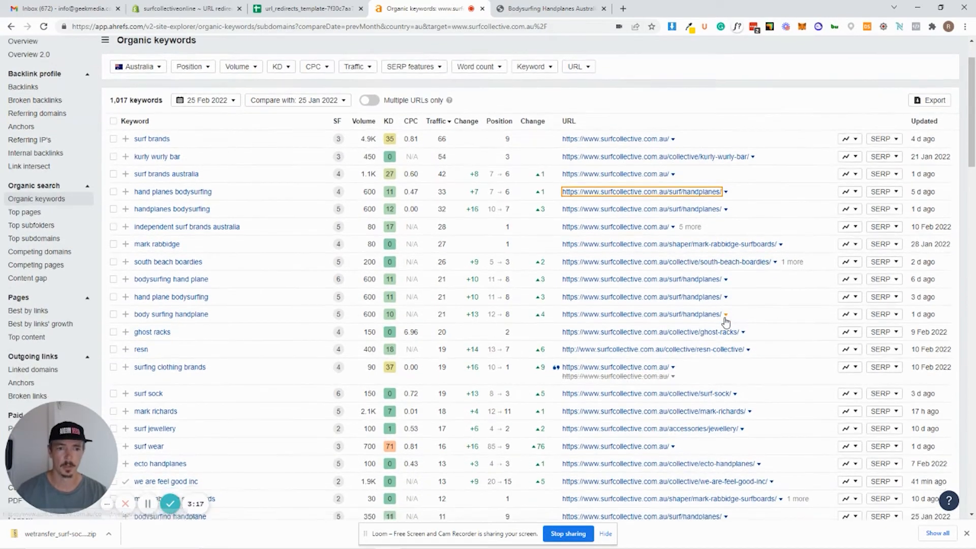
scroll("down", 3)
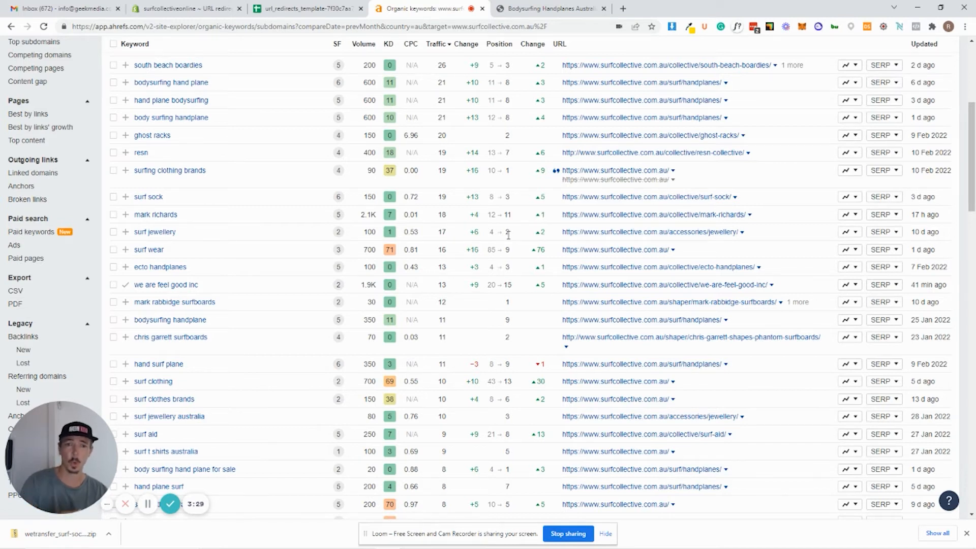
mouse_move(510, 238)
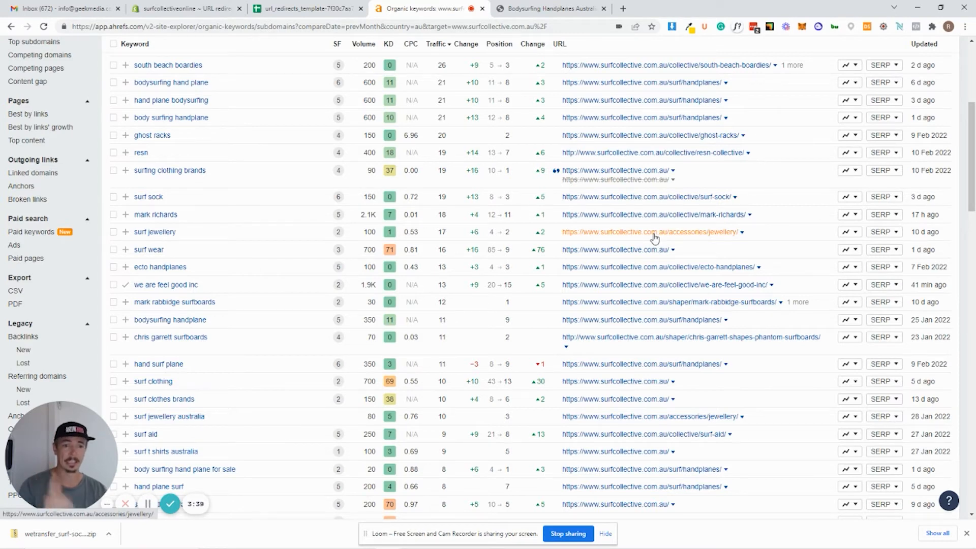
Open the old /accessories/jewellery/ URL on the live store and select its path.
left_click(649, 232)
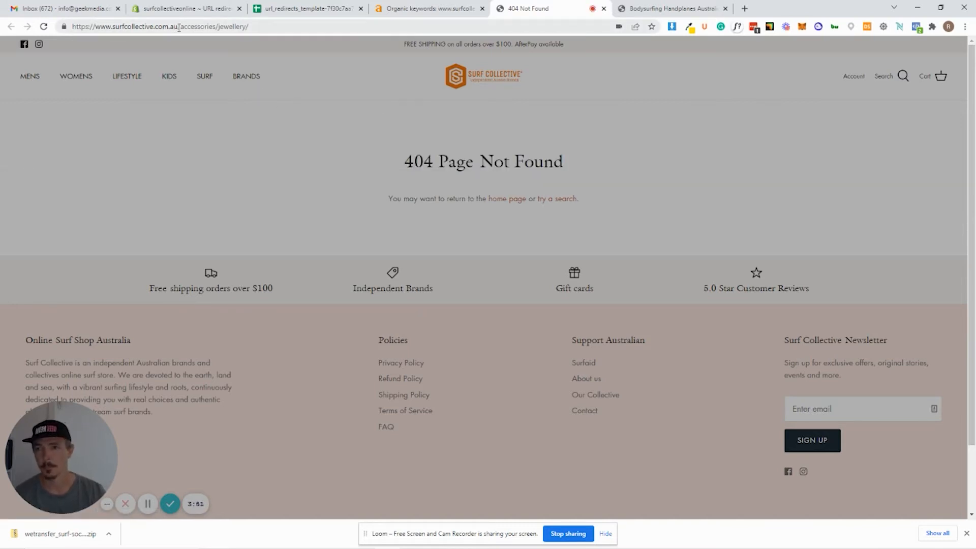
double_click(211, 26)
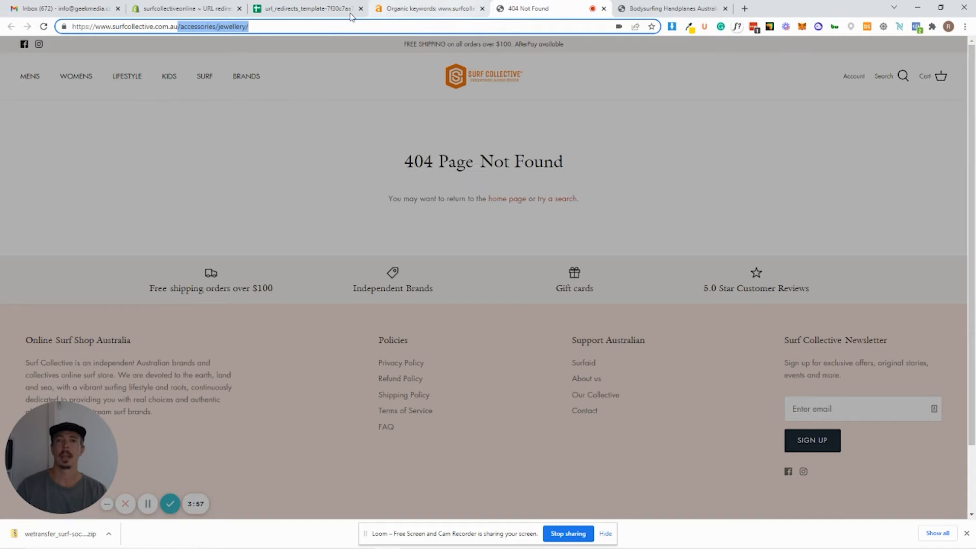
Enter /accessories/jewellery/ as the redirect's old path.
left_click(184, 8)
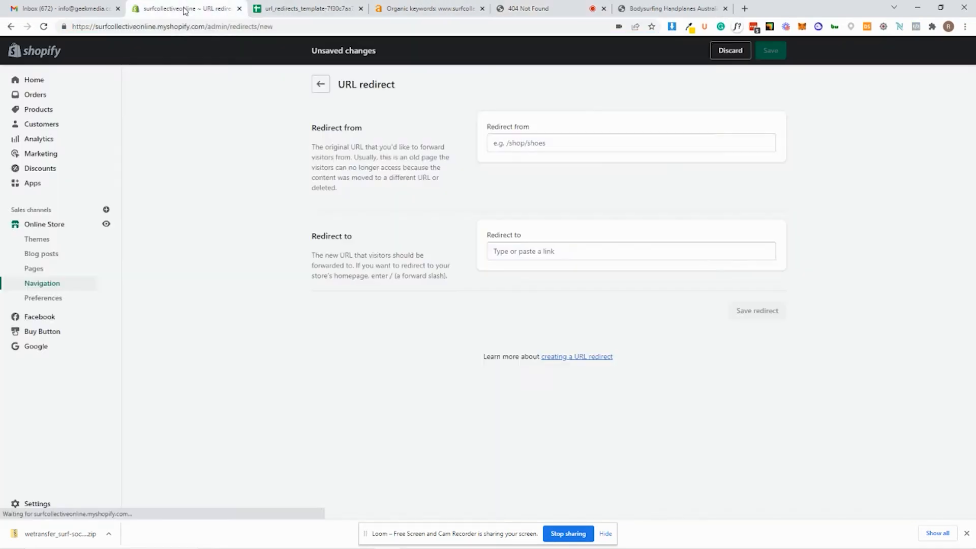
left_click(630, 142)
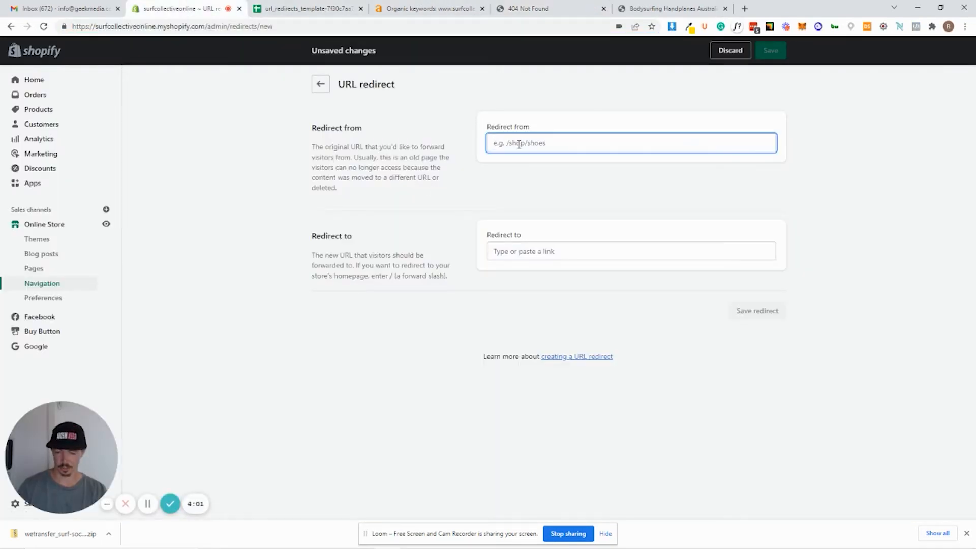
type("/accessories/jewellery/")
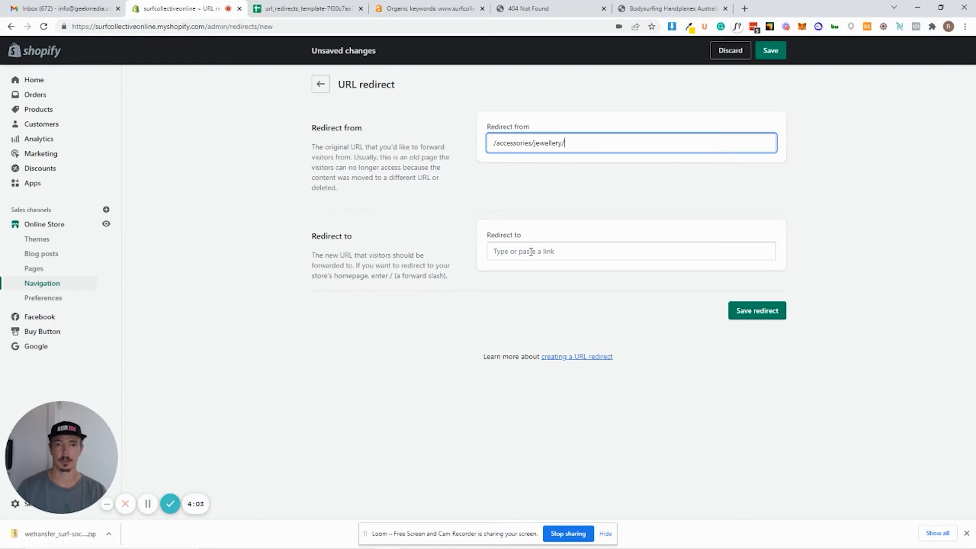
left_click(630, 250)
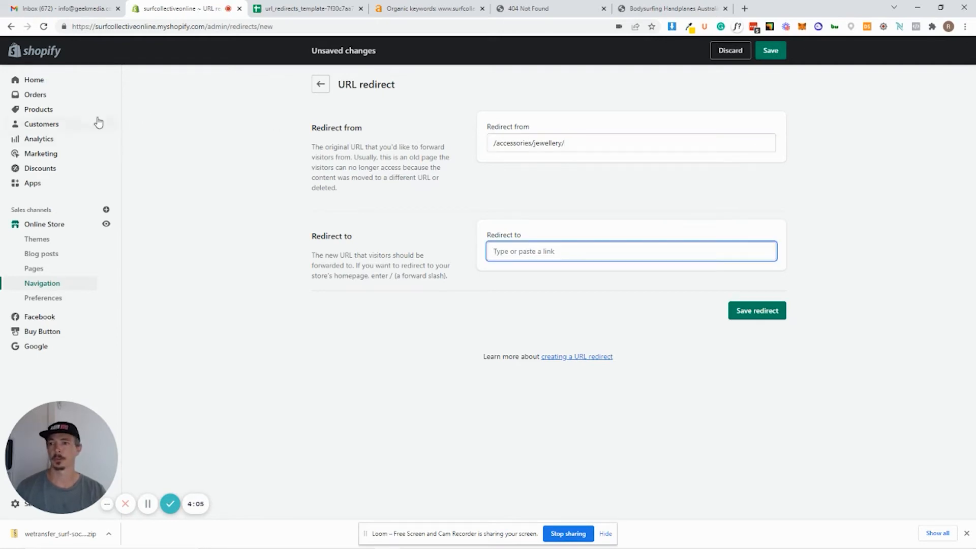
mouse_move(38, 109)
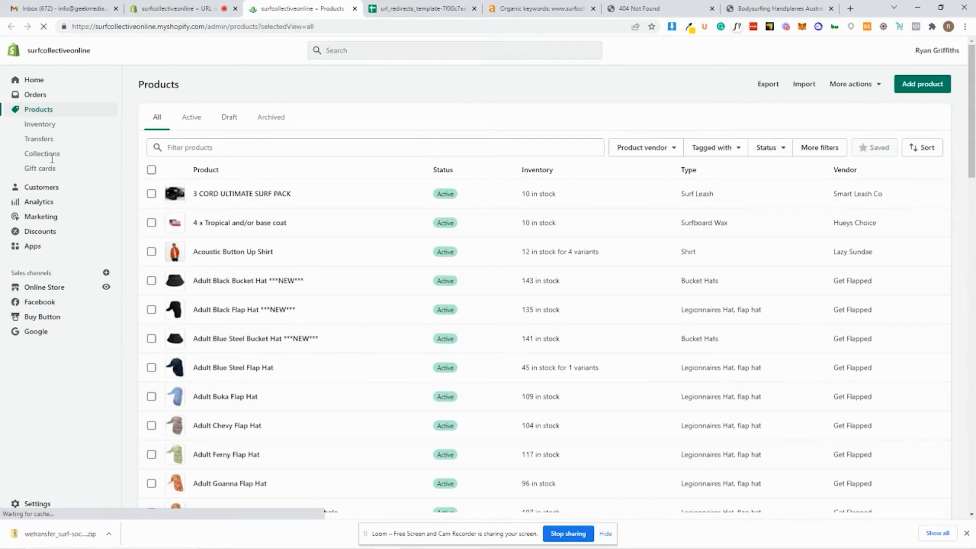
Find the Surf Jewellery collection by filtering 'jew' and view it live.
left_click(42, 154)
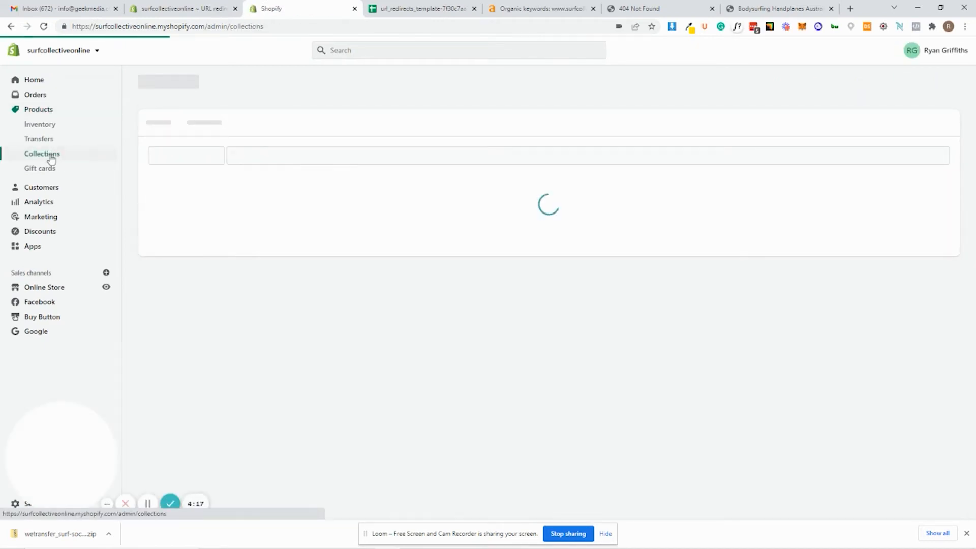
left_click(42, 154)
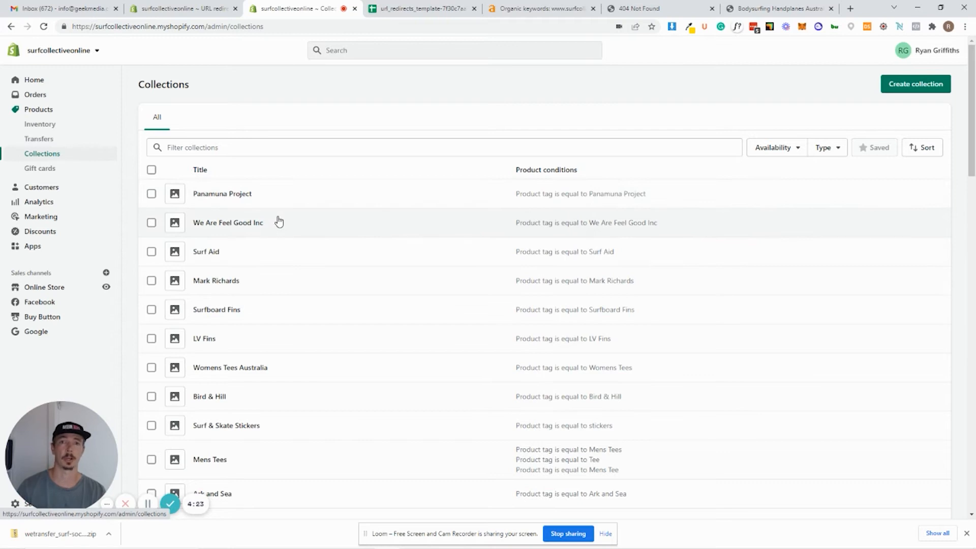
left_click(441, 148)
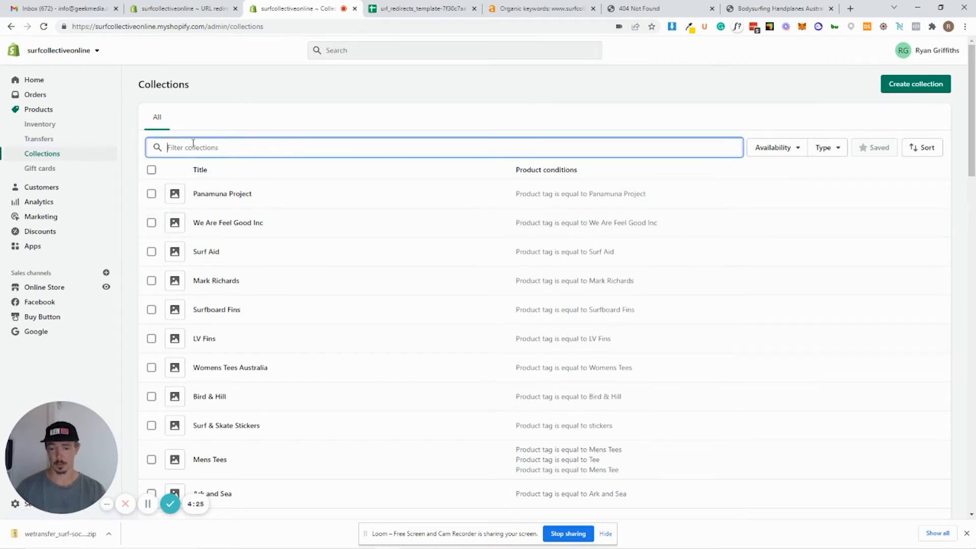
type("jew")
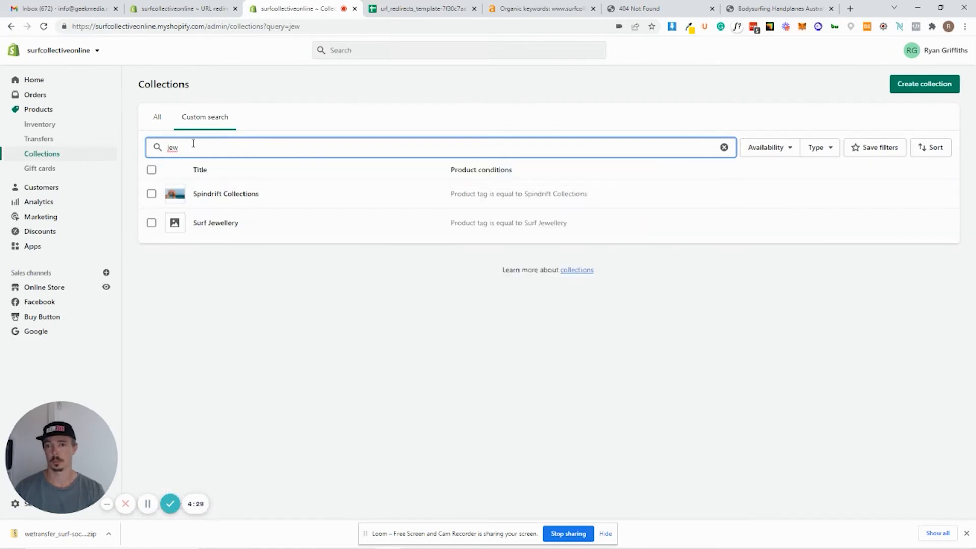
left_click(215, 222)
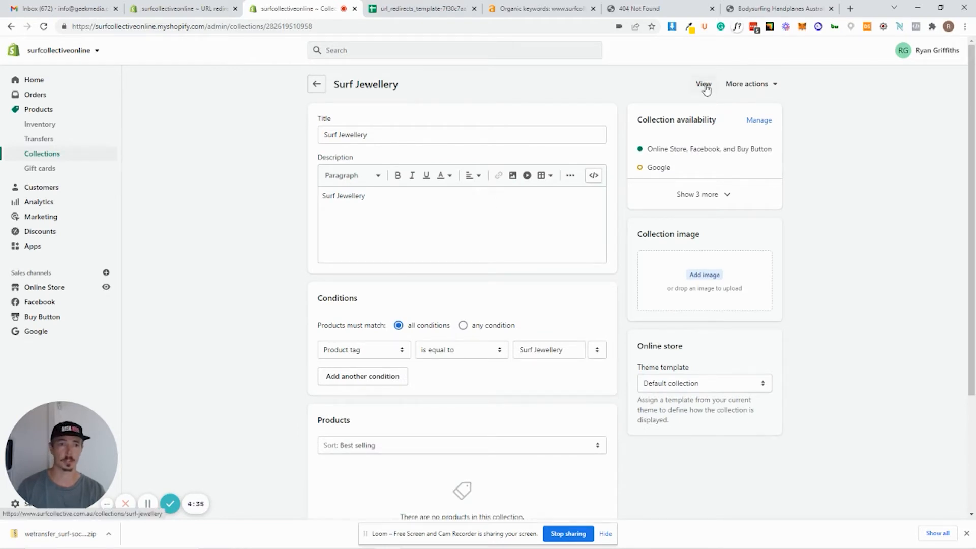
left_click(703, 84)
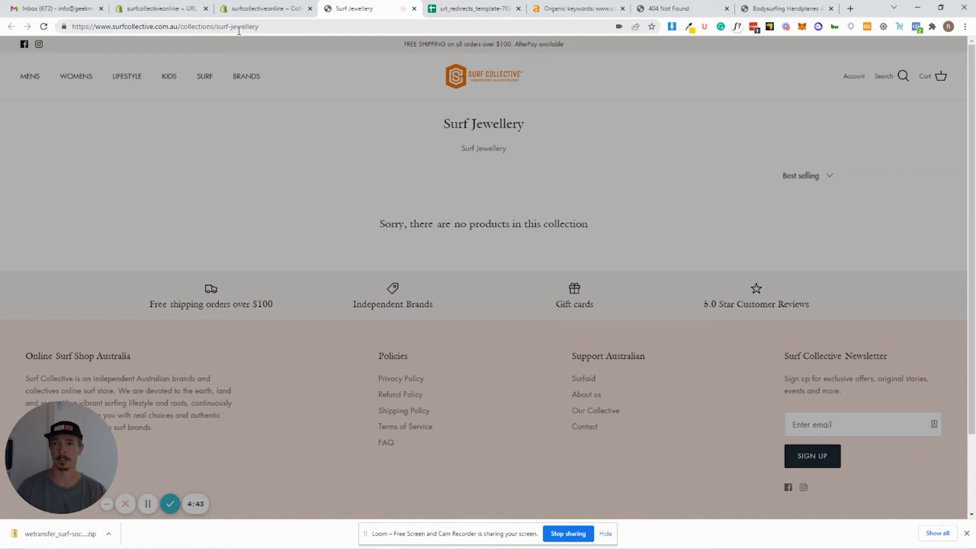
Select the /collections/surf-jewellery path in the collection page's address bar.
left_click(165, 26)
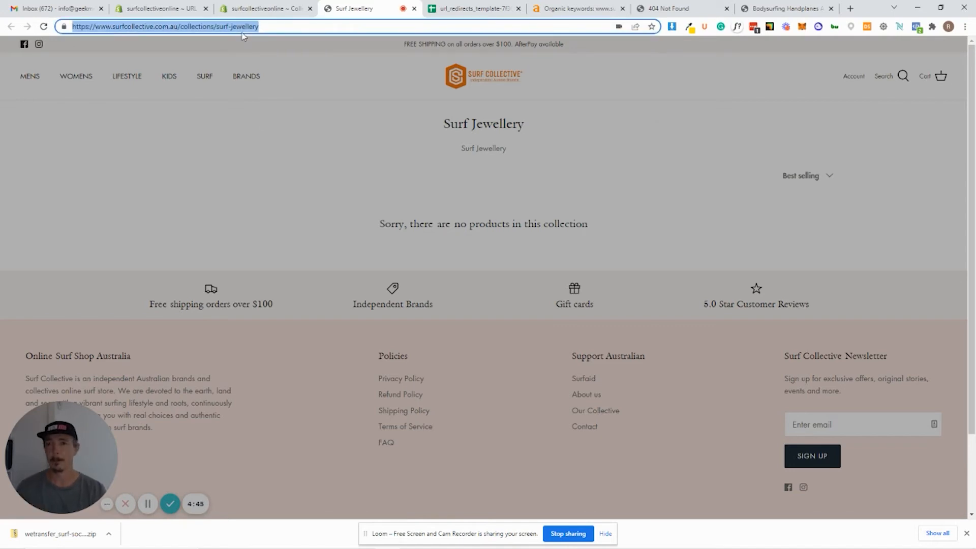
left_click(180, 26)
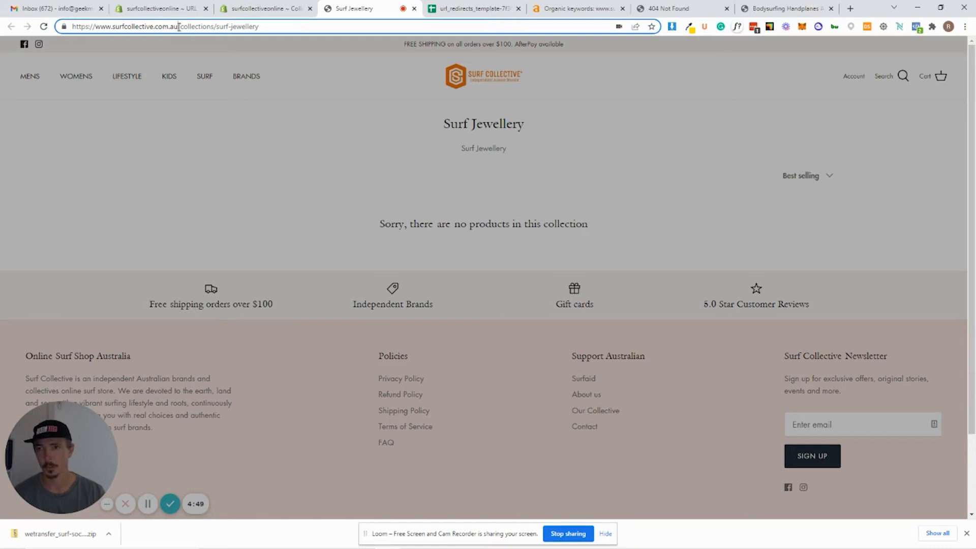
double_click(218, 26)
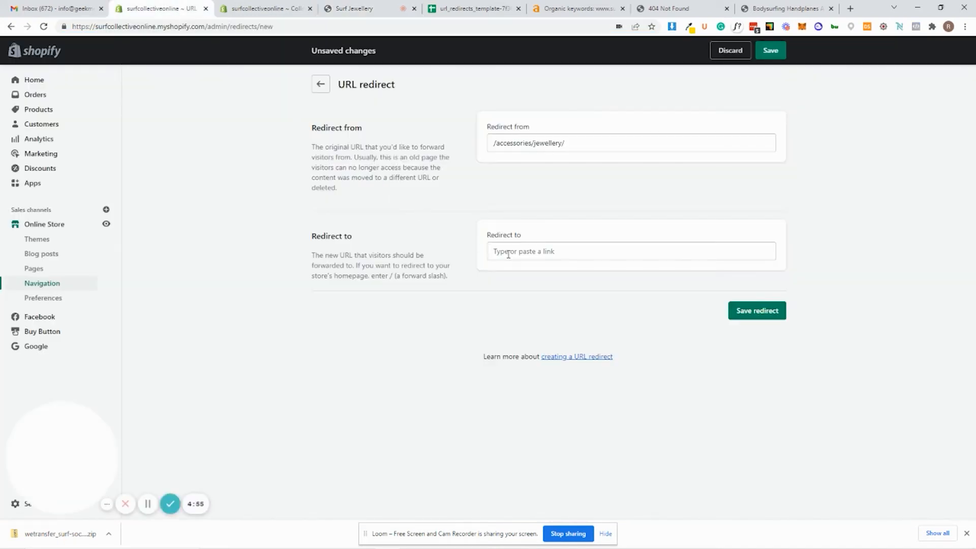
Enter /collections/surf-jewellery as the destination for /accessories/jewellery/.
type("/collections/surf-jewellery")
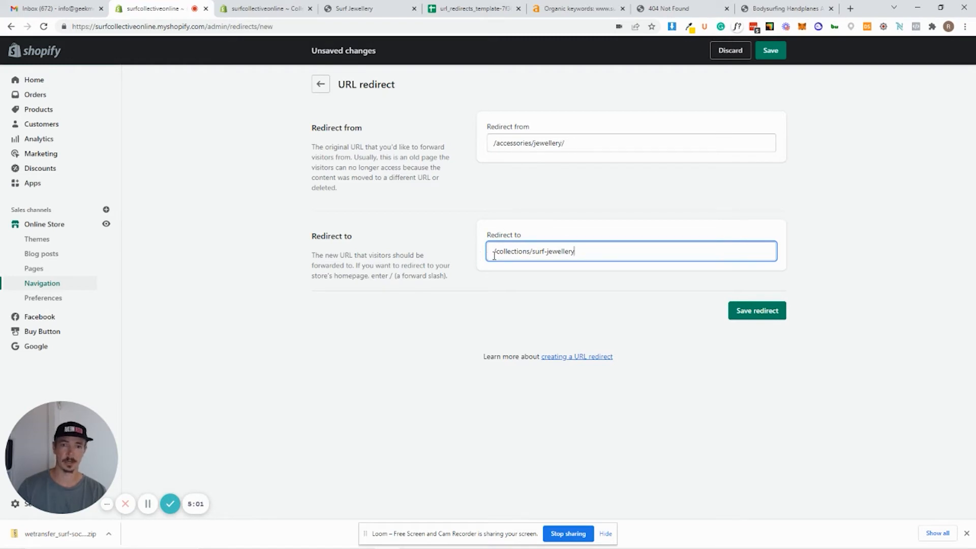
mouse_move(596, 350)
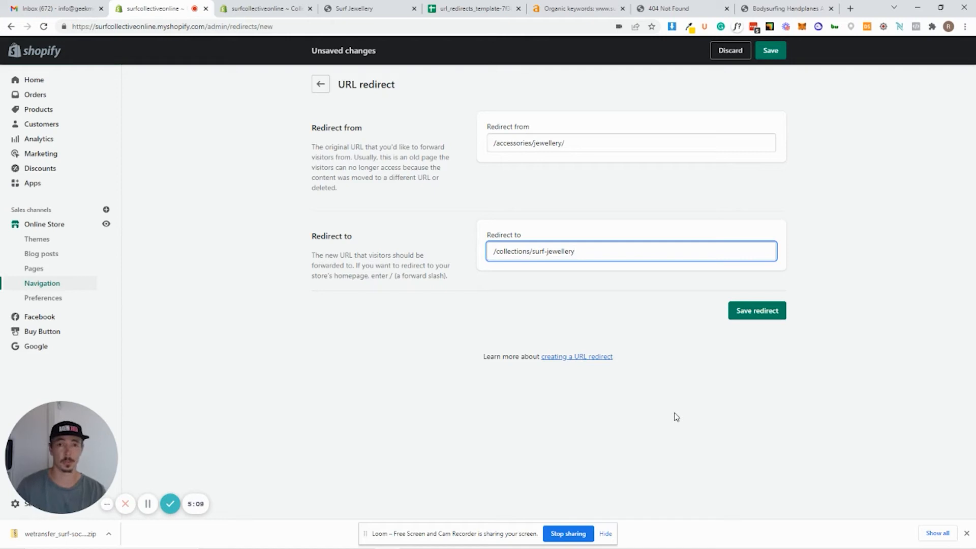
mouse_move(774, 353)
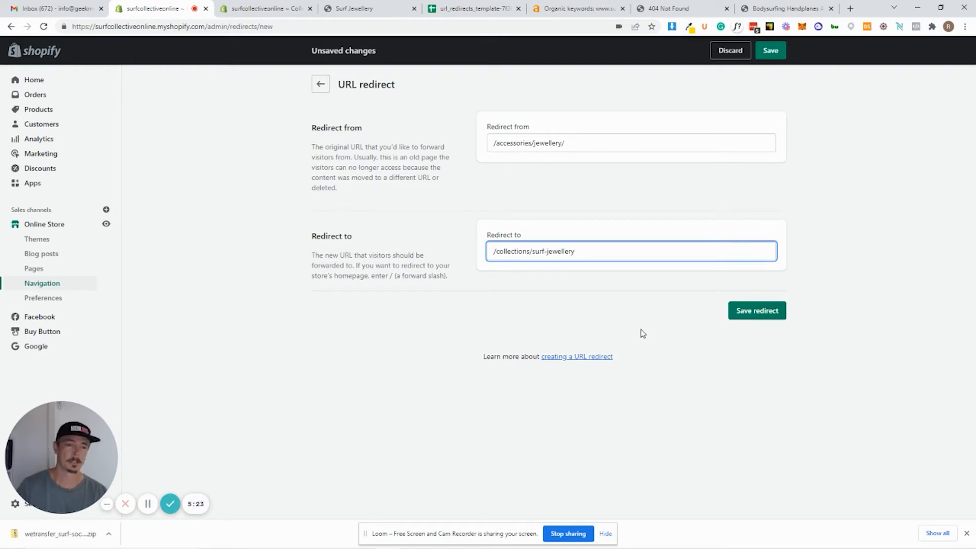
Save the jewellery redirect and return to the Ahrefs keyword report.
left_click(757, 310)
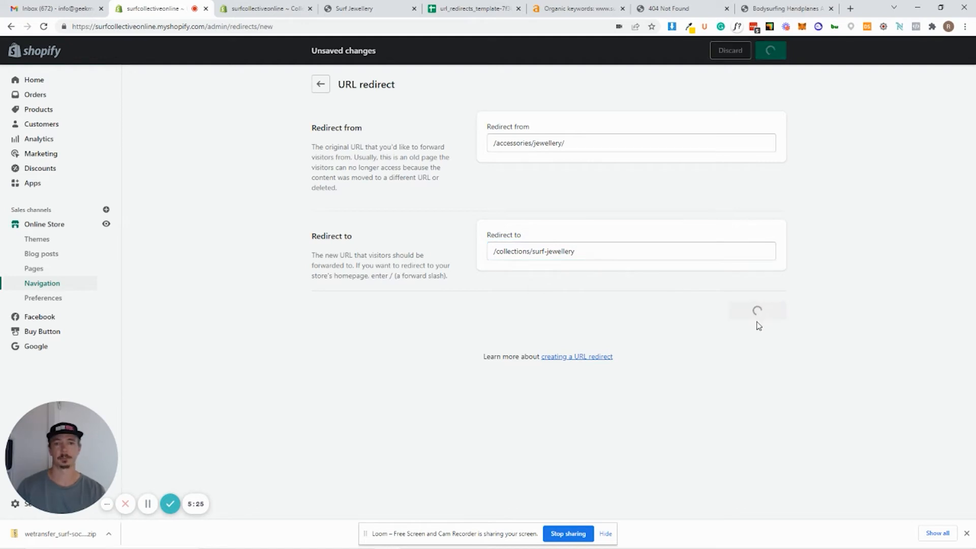
left_click(770, 50)
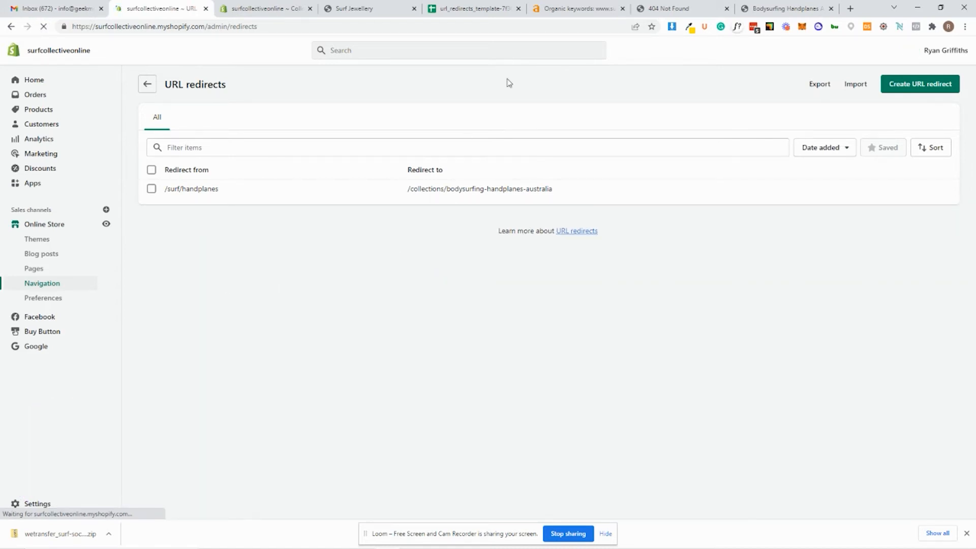
left_click(579, 8)
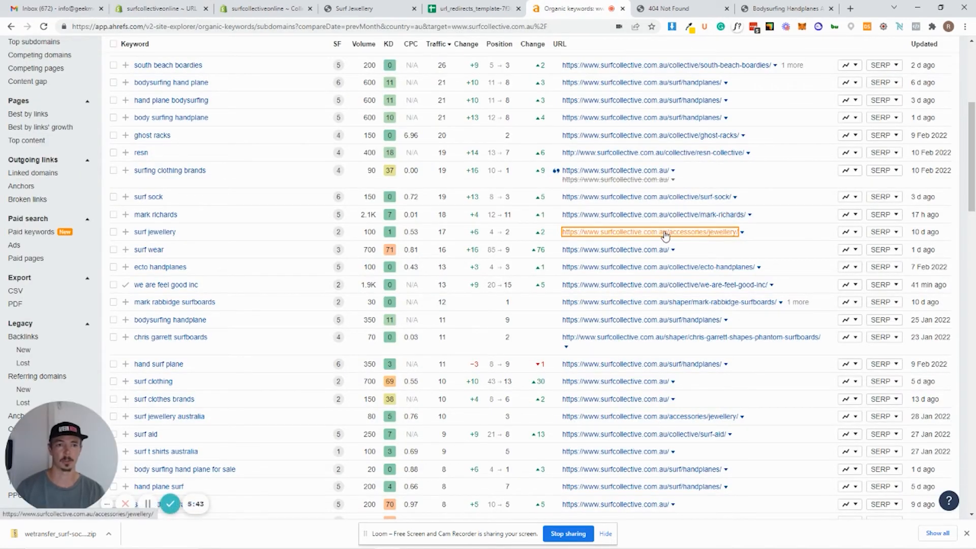
Open the old /accessories/jewellery/ link from Ahrefs to test that it redirects to Surf Jewellery.
left_click(649, 232)
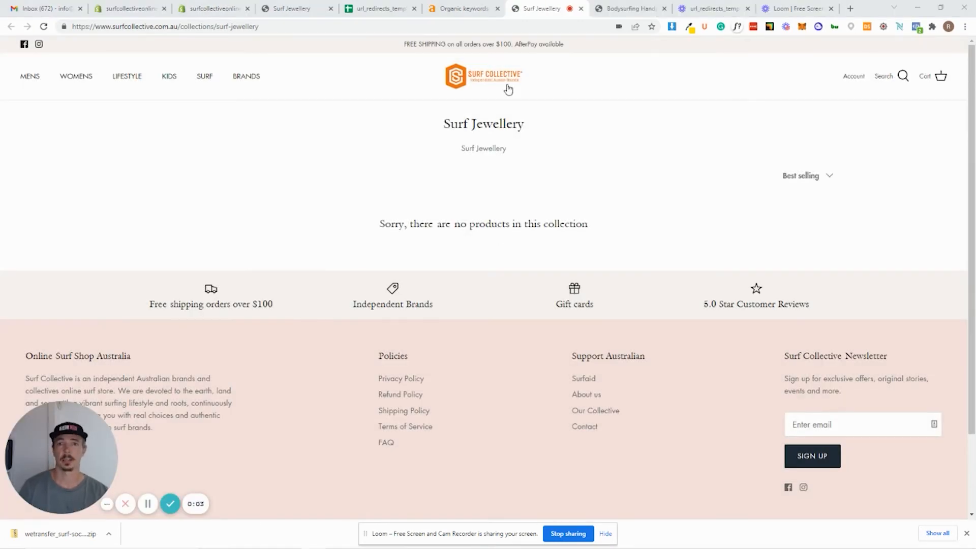
mouse_move(575, 161)
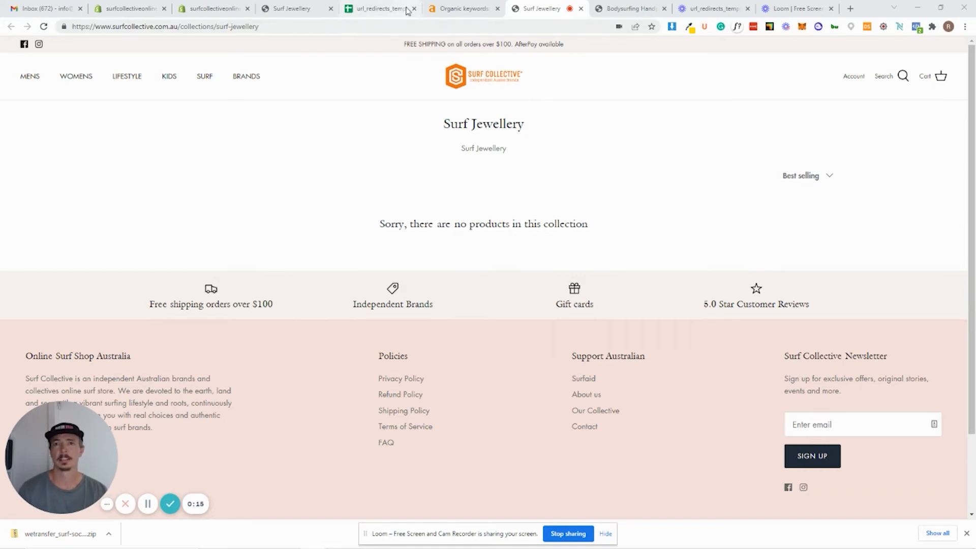
Refresh Shopify's URL redirects list to show the jewellery and handplanes redirects.
left_click(378, 8)
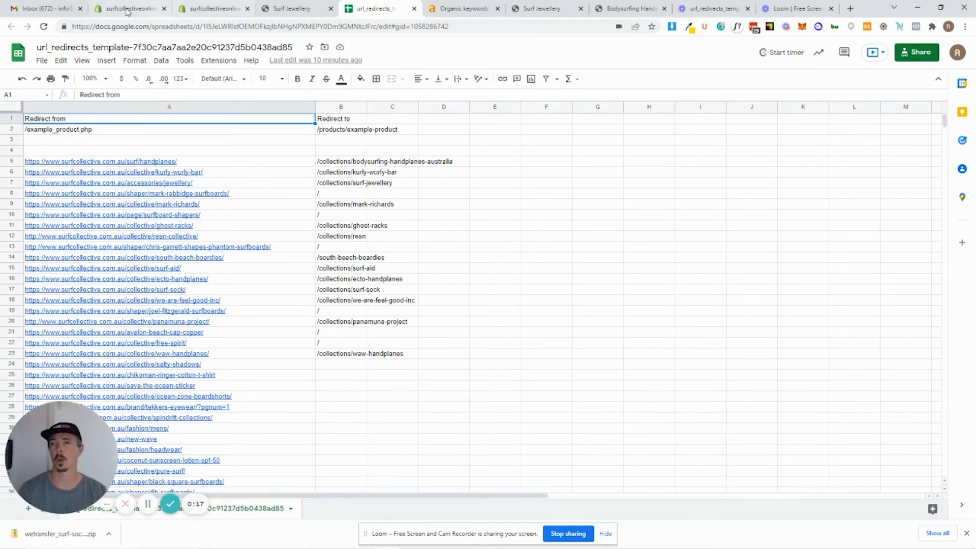
left_click(123, 9)
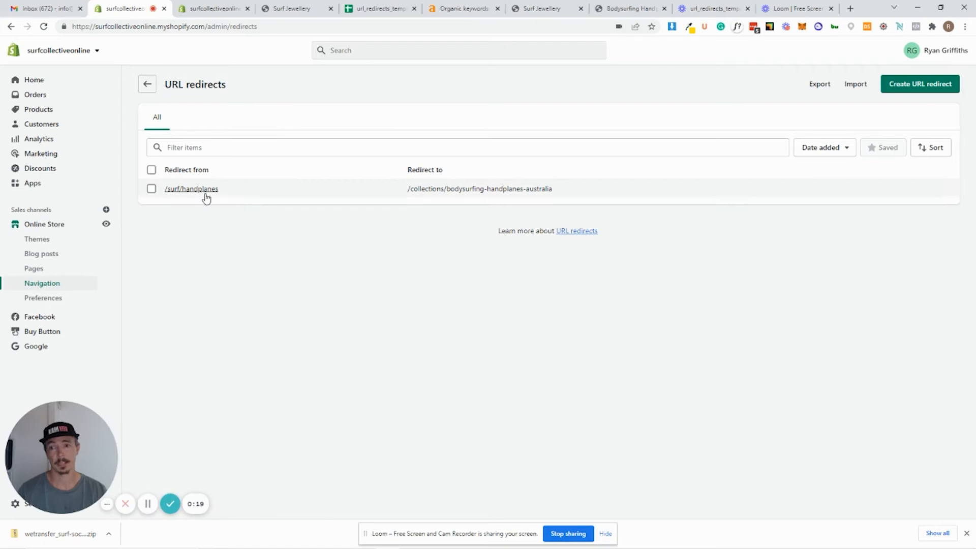
left_click(192, 188)
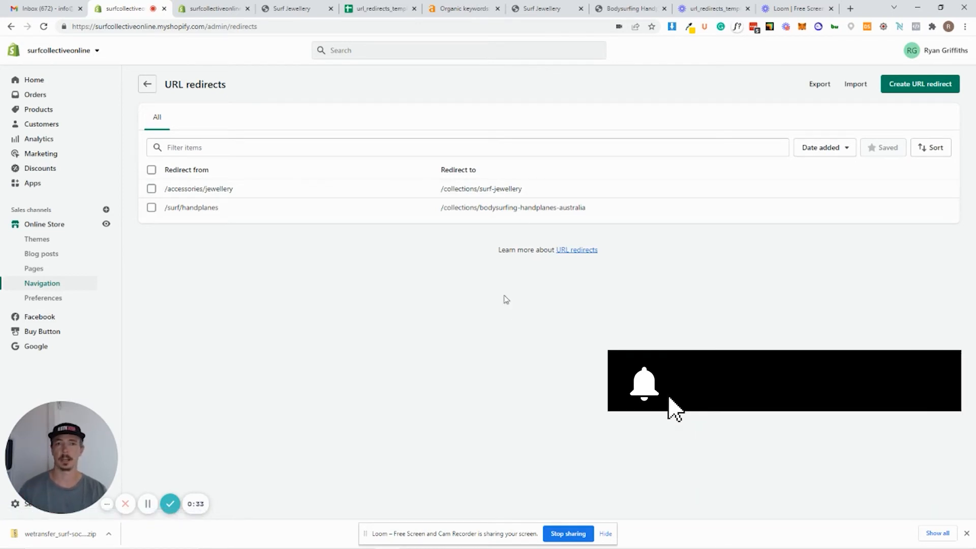
Review the old URLs and new paths in the sheet against the Ahrefs organic keywords report.
left_click(377, 8)
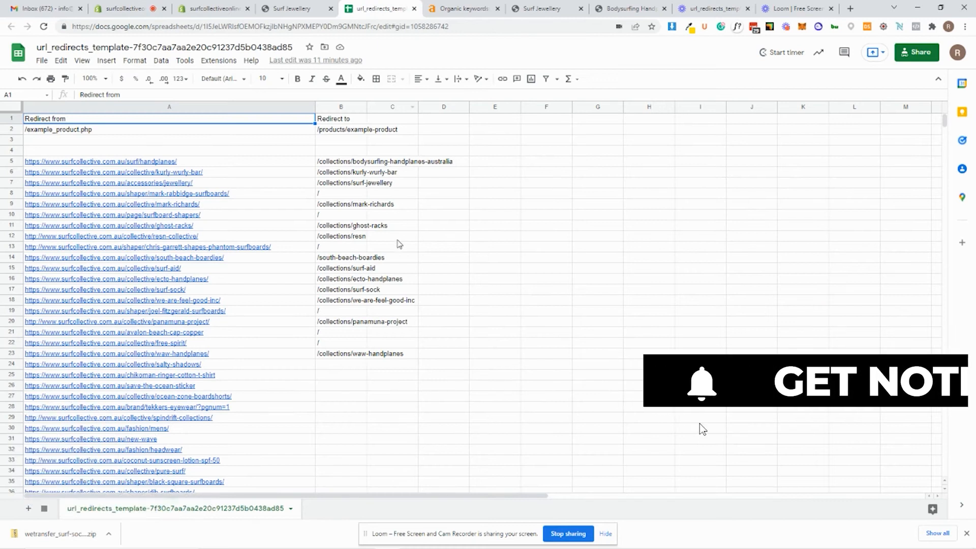
scroll("down", 3)
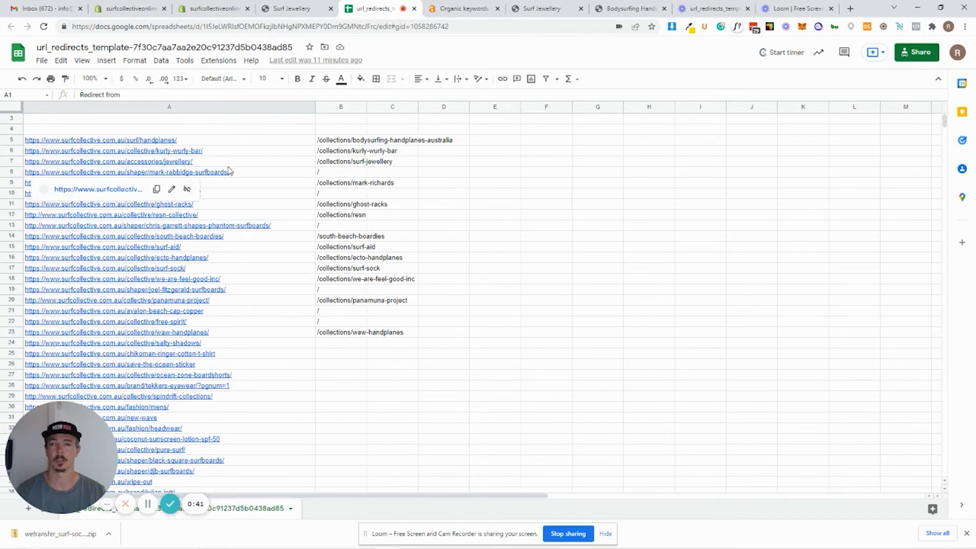
scroll("down", 3)
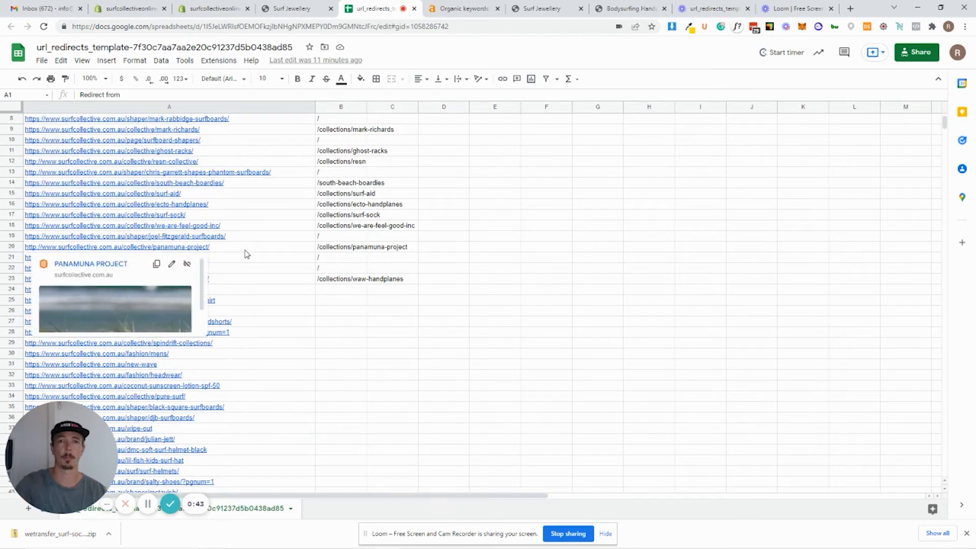
left_click(462, 8)
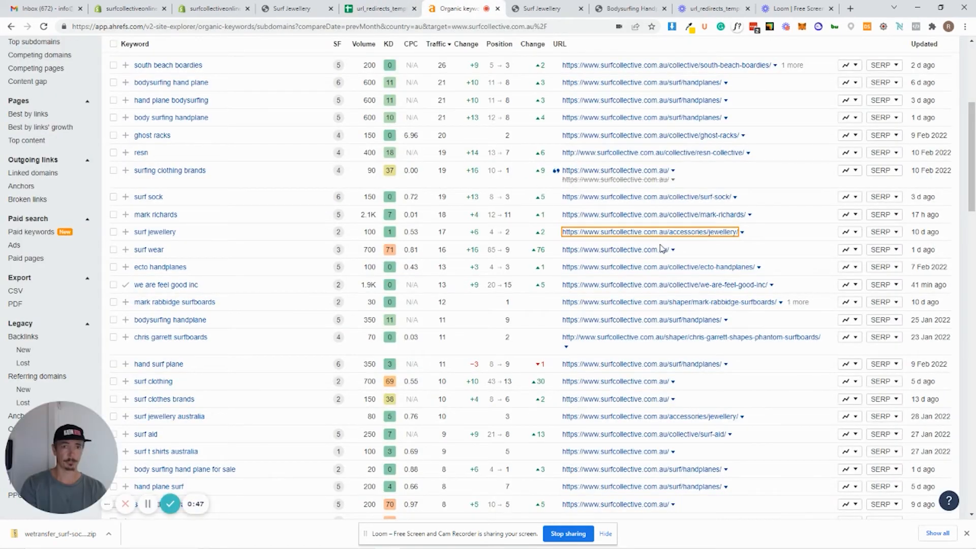
scroll("down", 3)
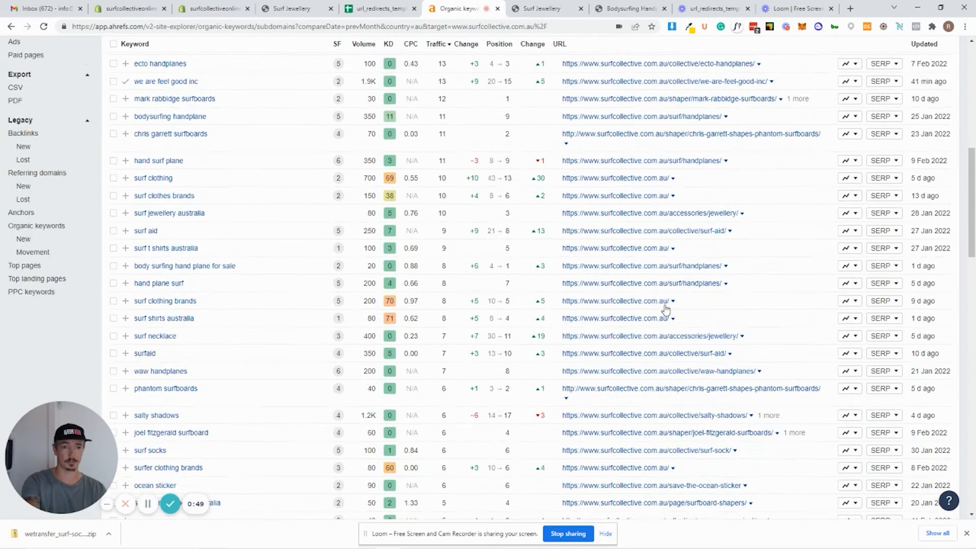
scroll("down", 3)
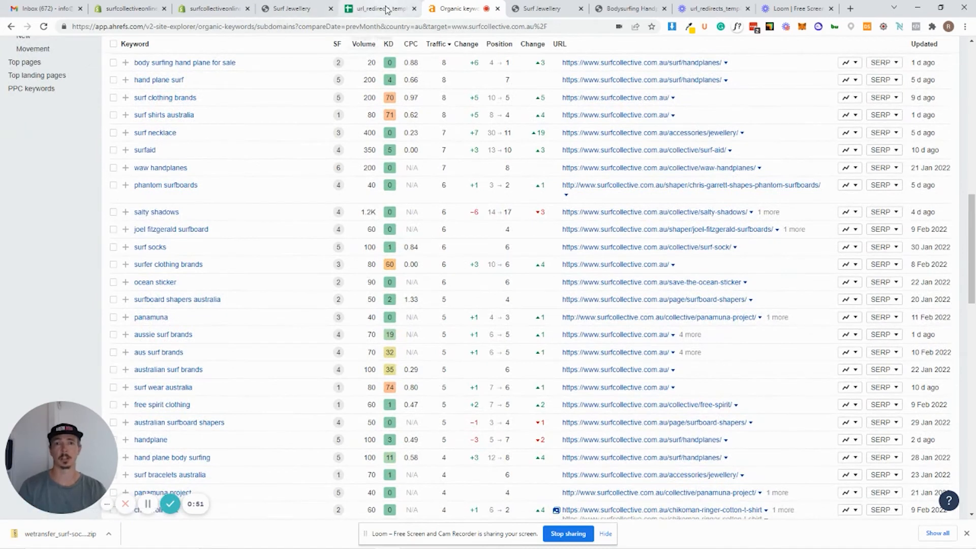
left_click(373, 9)
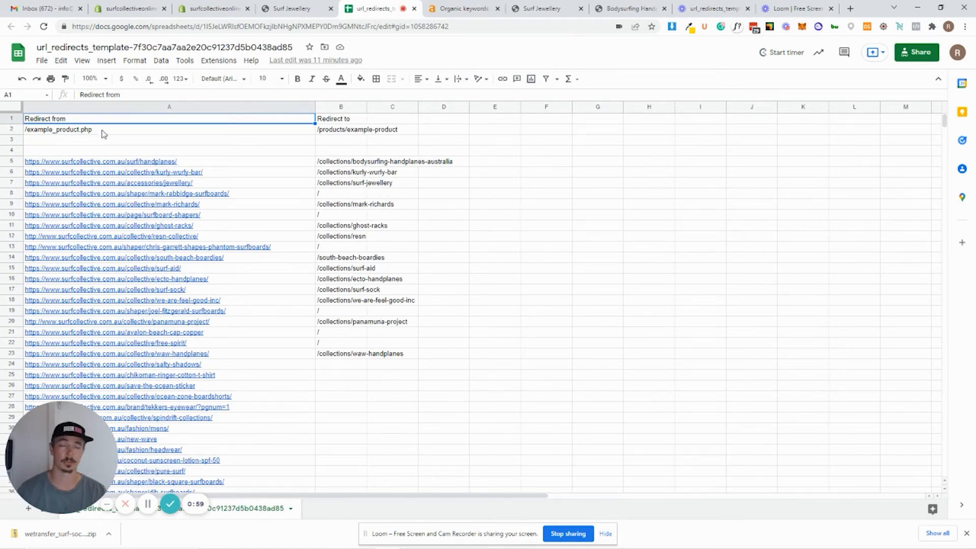
left_click(127, 8)
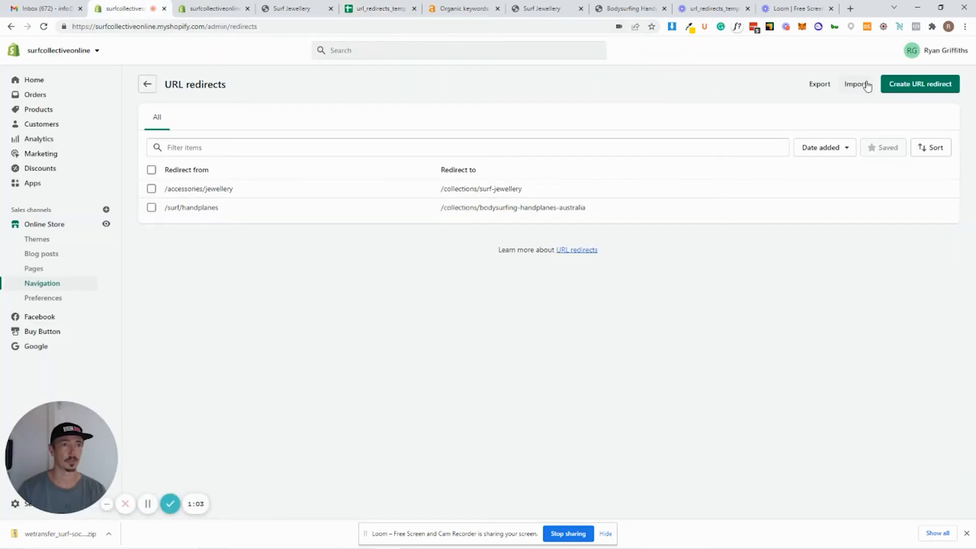
left_click(858, 83)
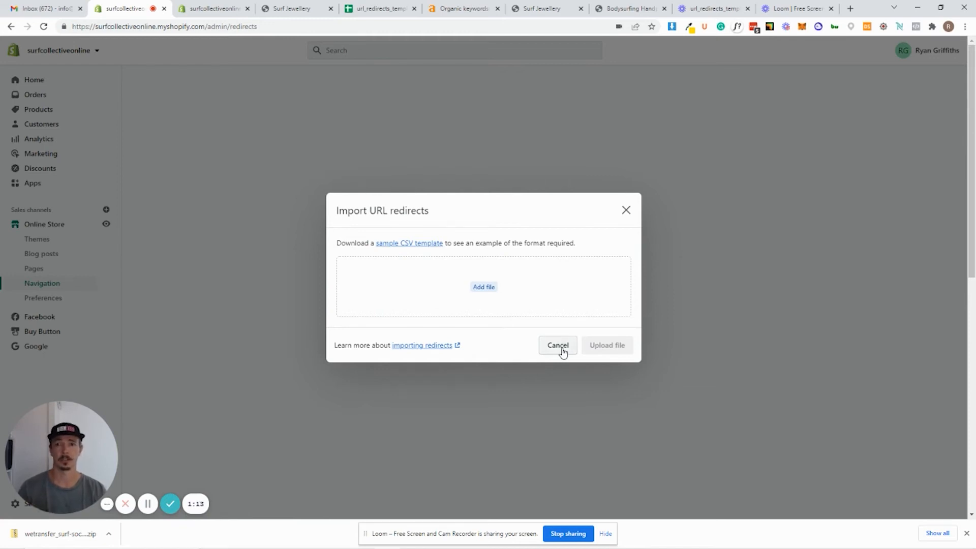
left_click(377, 8)
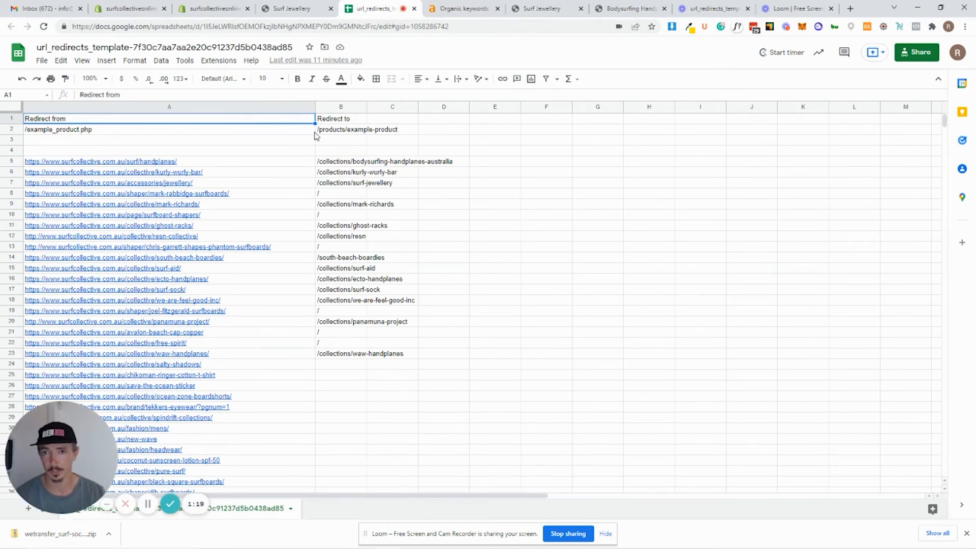
Select the example and blank rows 2–4 and delete them from the sheet.
left_click(340, 129)
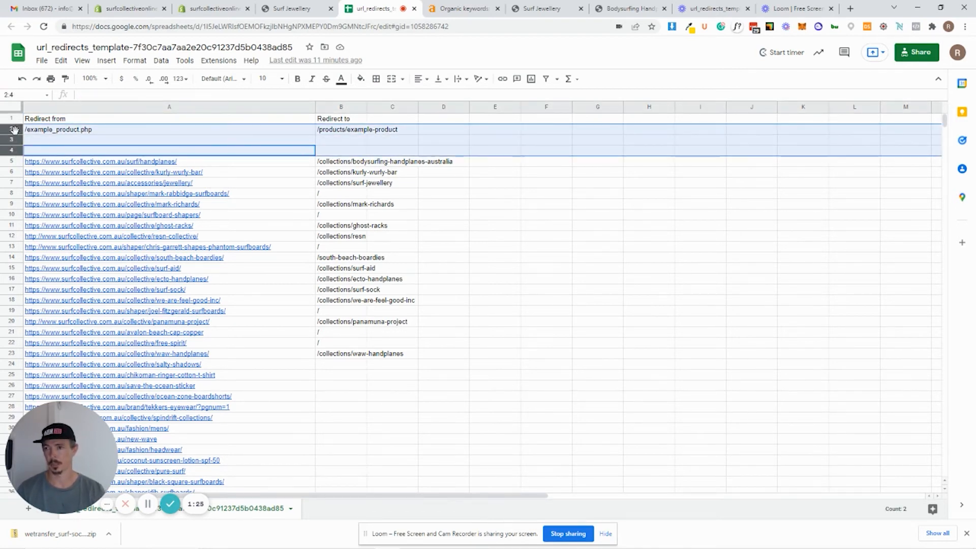
right_click(14, 144)
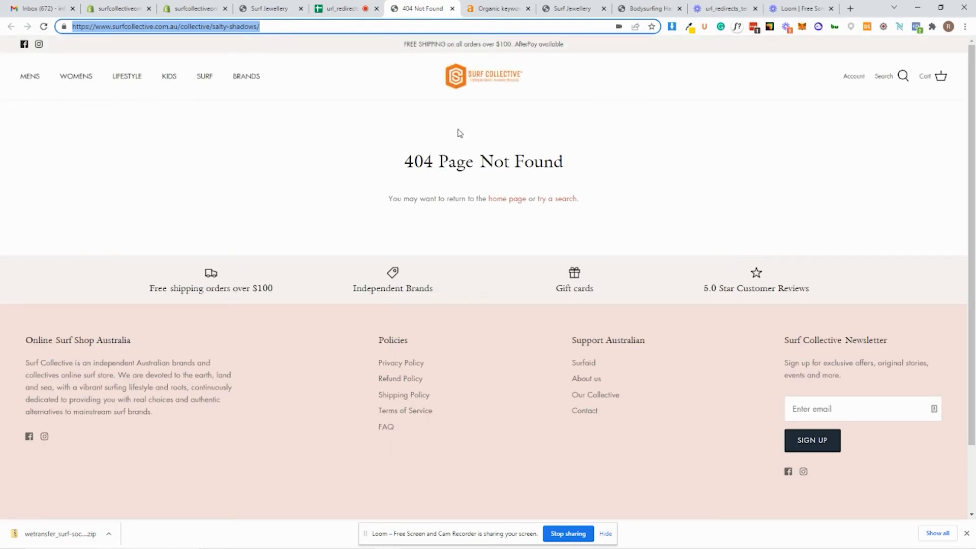
Confirm the /collective/salty-shadows/ address shows a 404, then return to the redirect sheet.
left_click(224, 25)
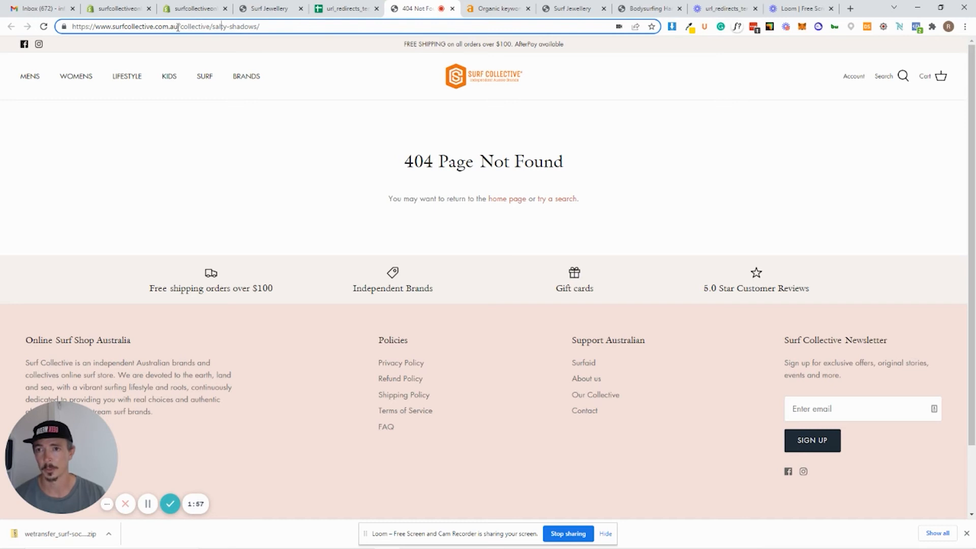
left_click(339, 8)
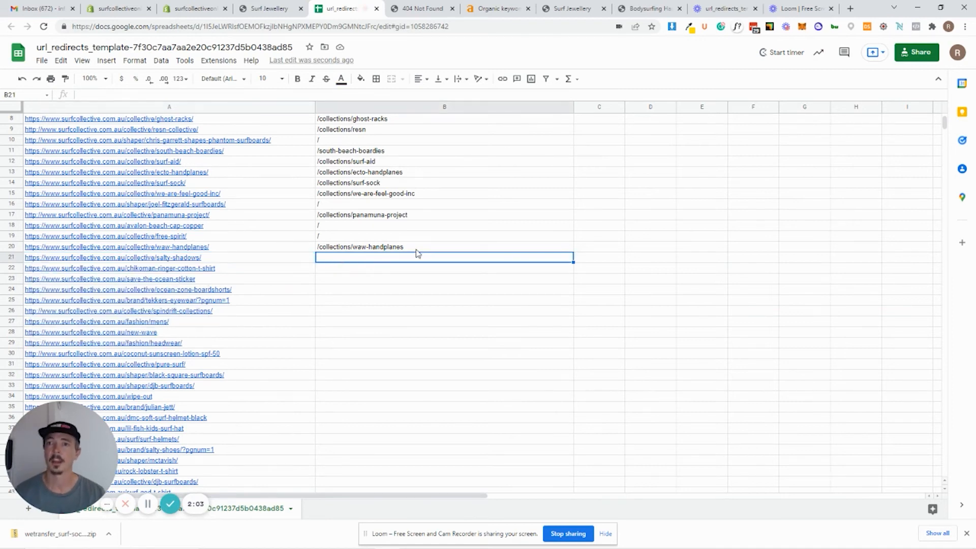
Search Shopify collections for 'salty', find no match, and start a new collection.
left_click(193, 8)
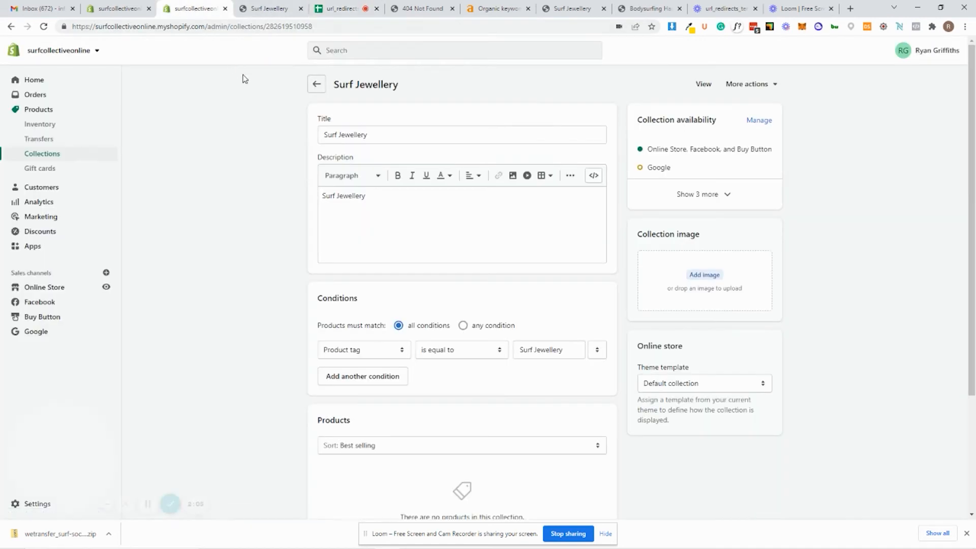
left_click(317, 83)
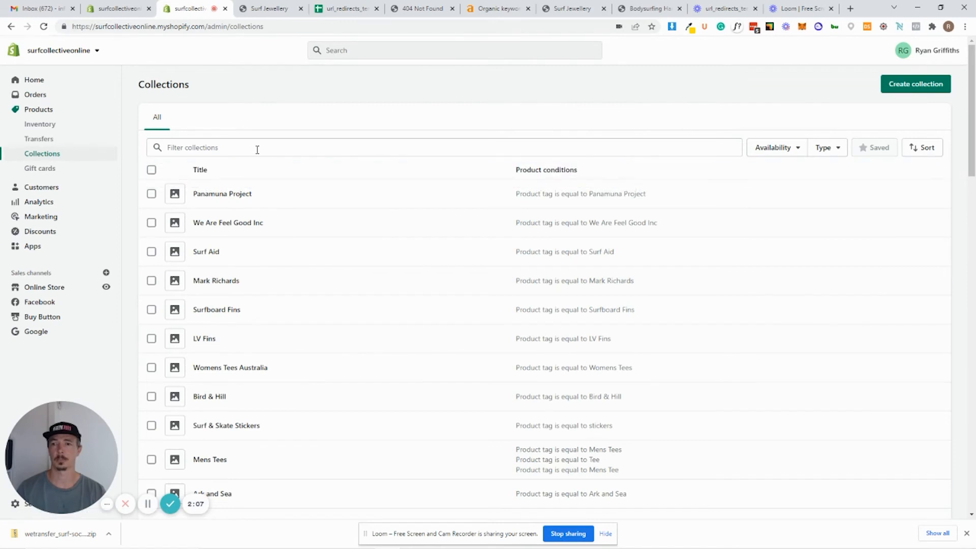
type("salty")
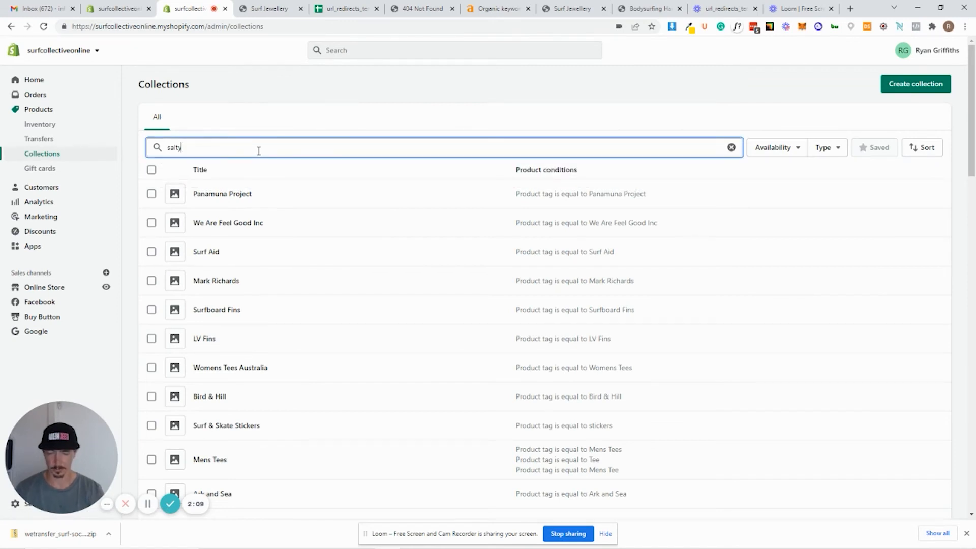
key("Enter")
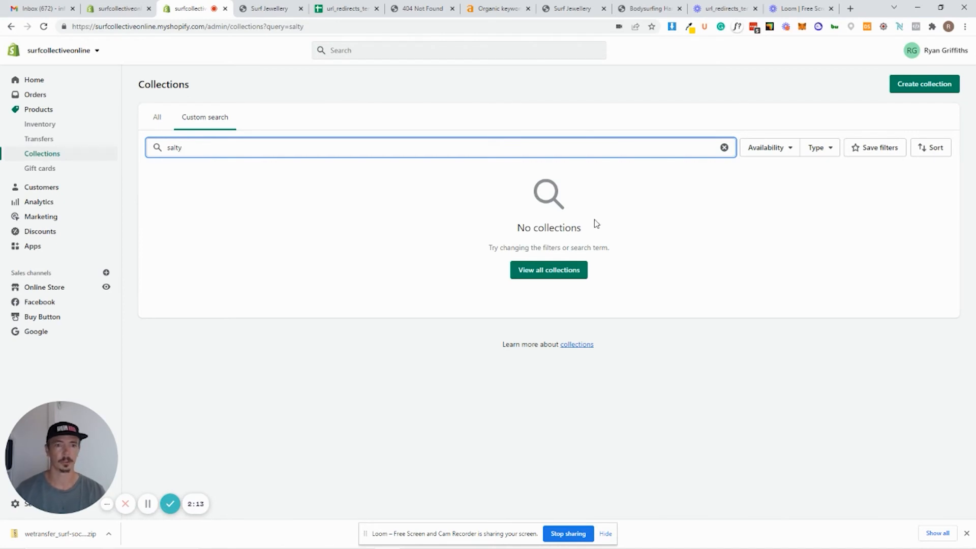
left_click(923, 84)
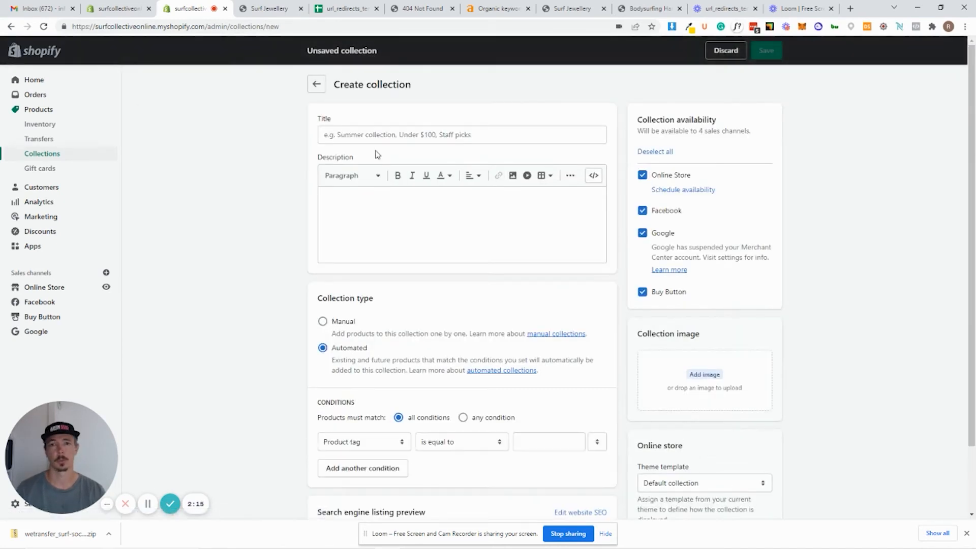
Save an automated 'Salty Shadows' collection matching tag Salty Shadows and view it live.
type("Salty Shadows")
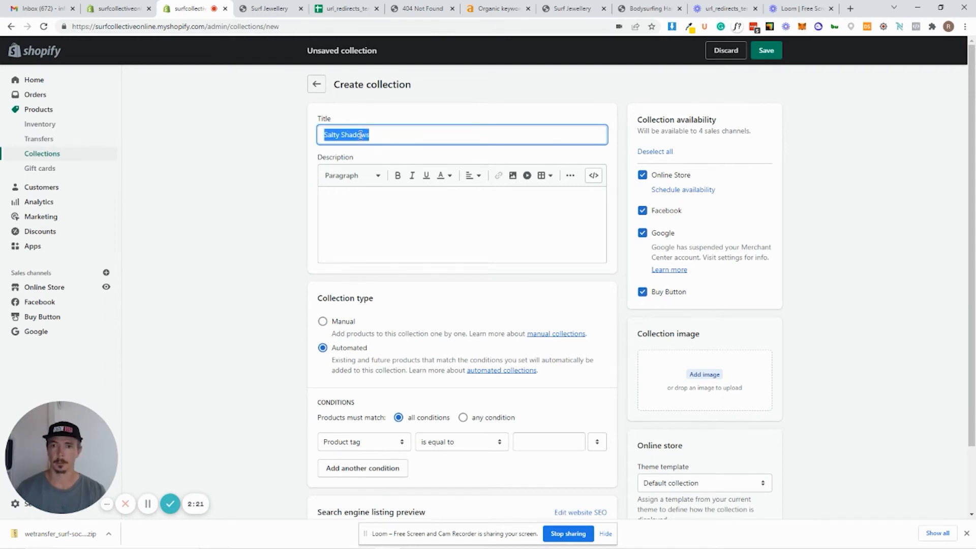
type("Salty Shadows")
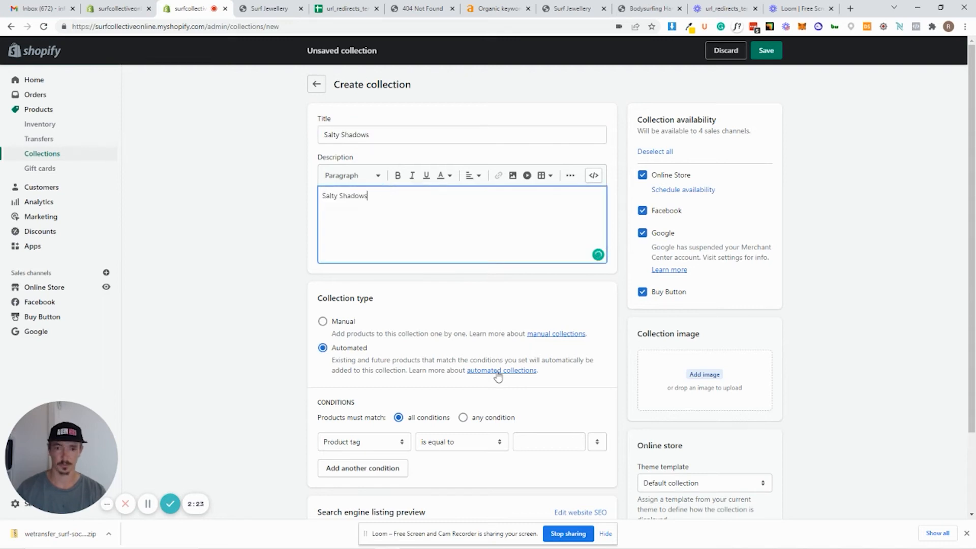
type("Salty Shadows")
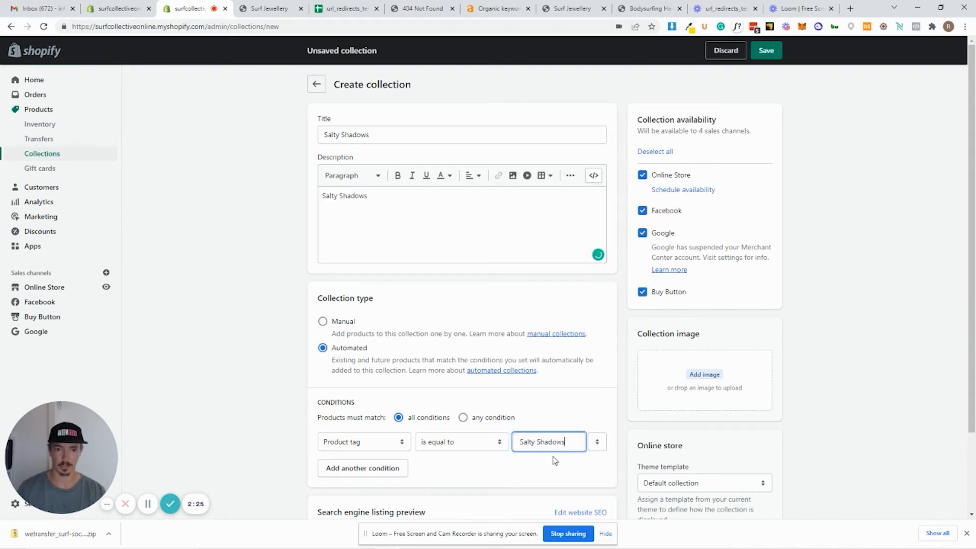
scroll("down", 3)
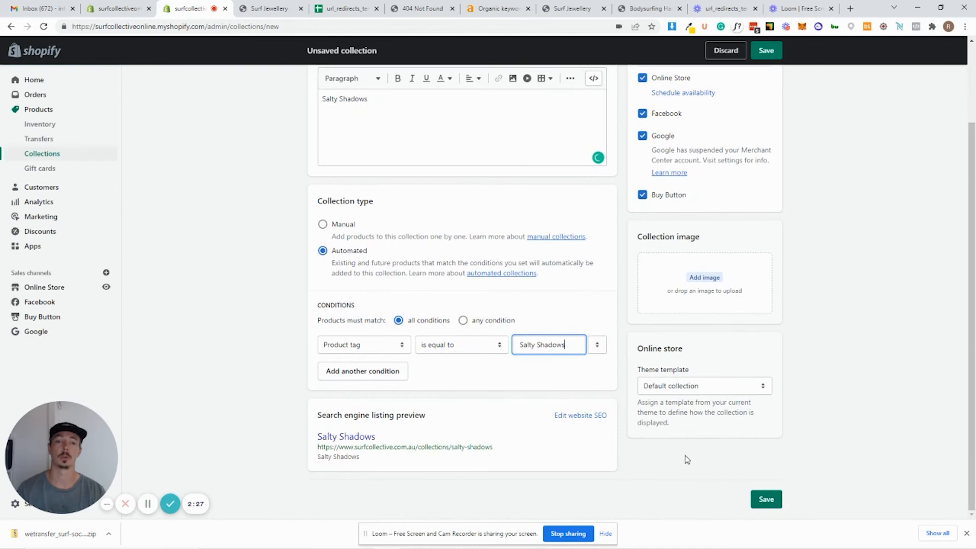
mouse_move(783, 136)
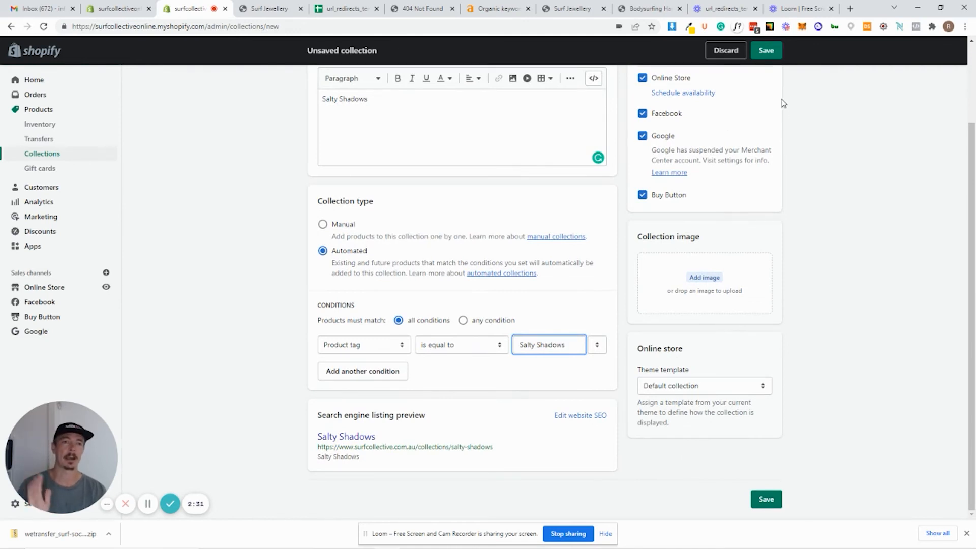
left_click(766, 50)
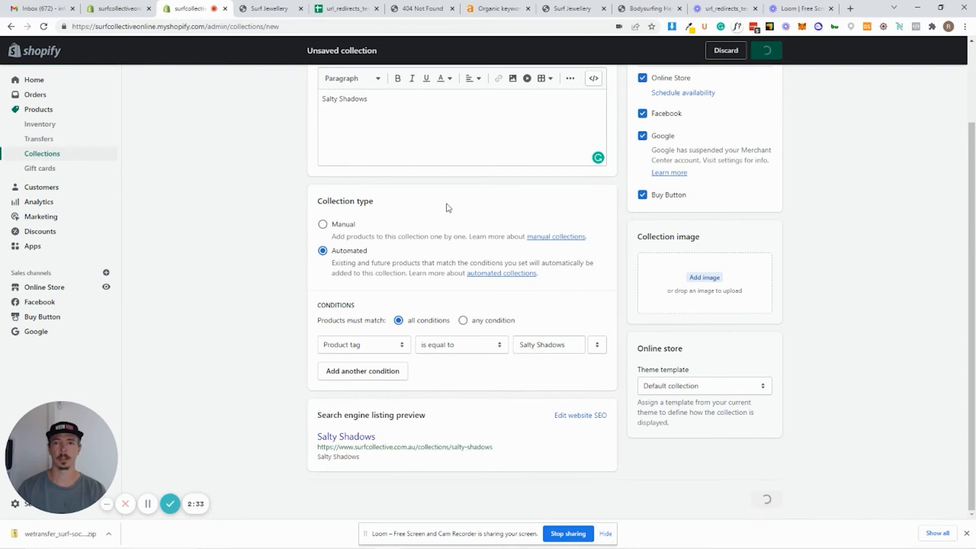
left_click(766, 50)
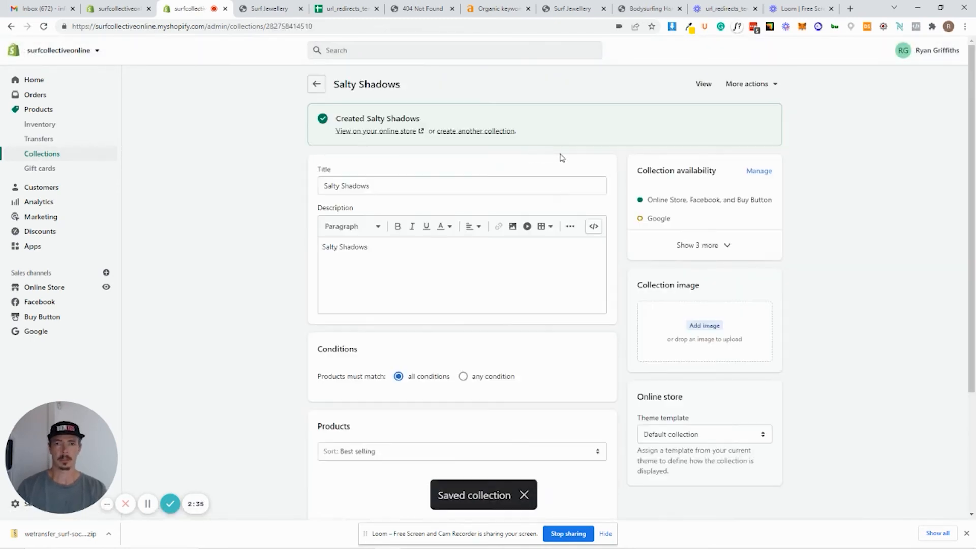
scroll("down", 3)
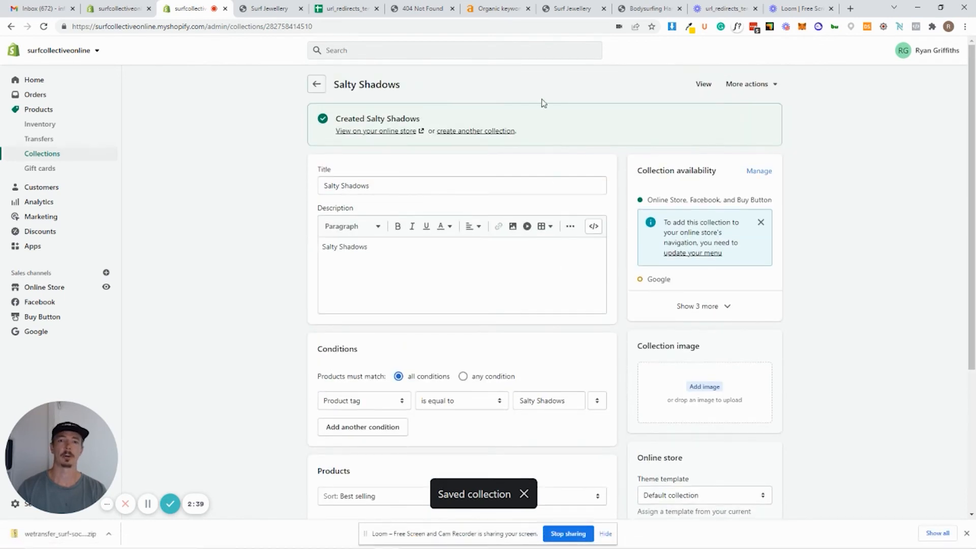
left_click(377, 130)
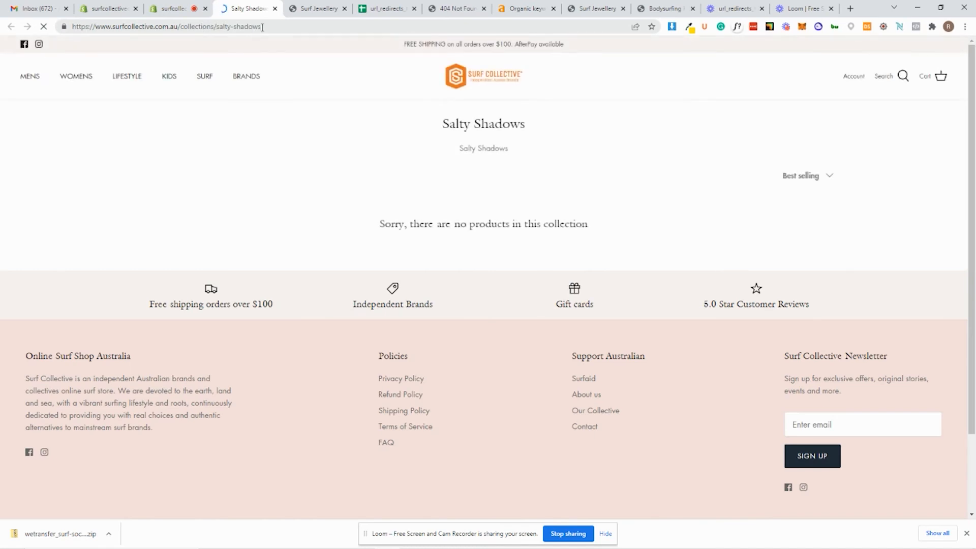
Select the /collections/salty-shadows path, then return to Shopify's redirects list.
double_click(221, 27)
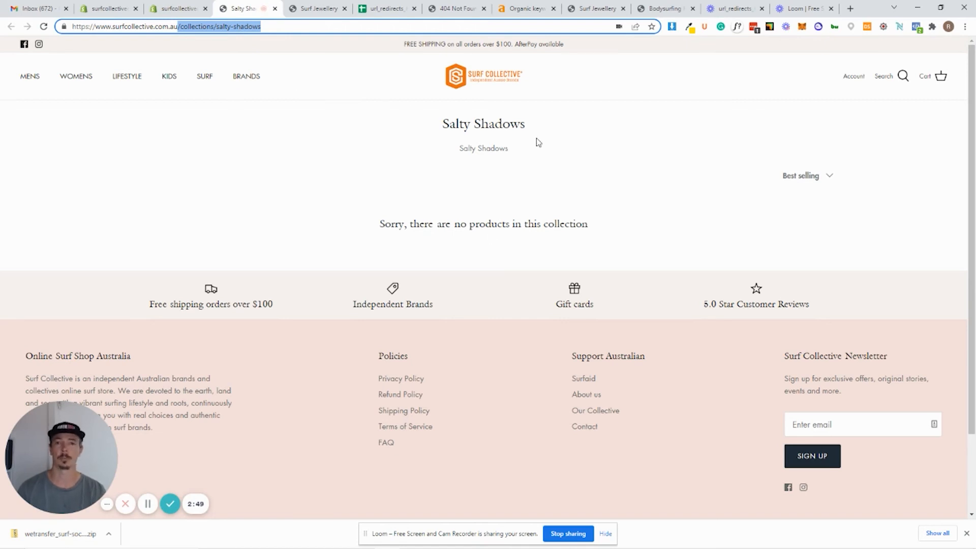
left_click(177, 9)
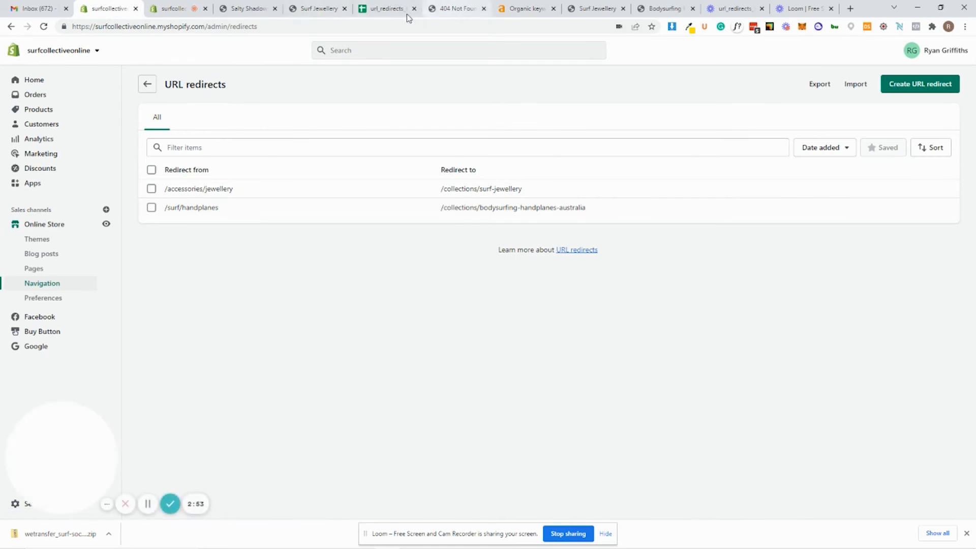
left_click(384, 8)
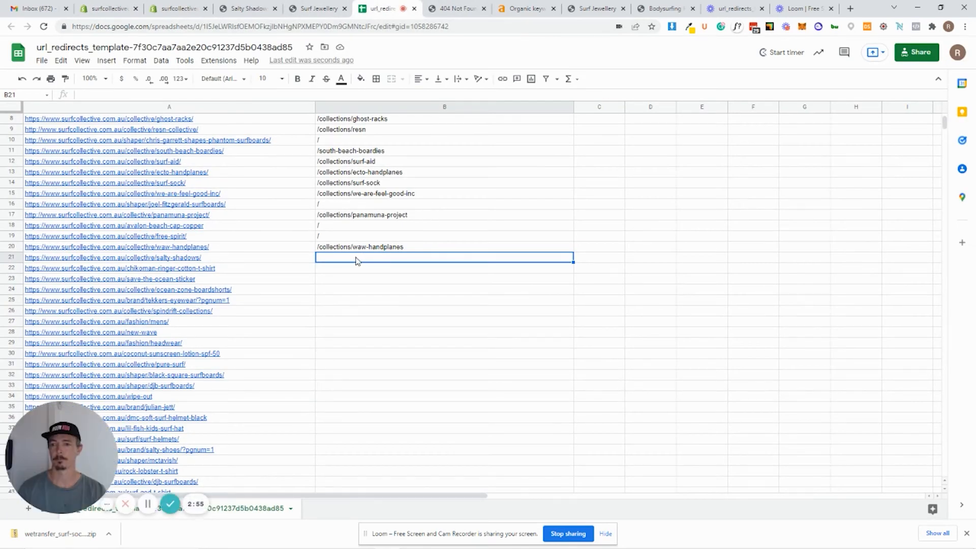
type("/collections/salty-shadows")
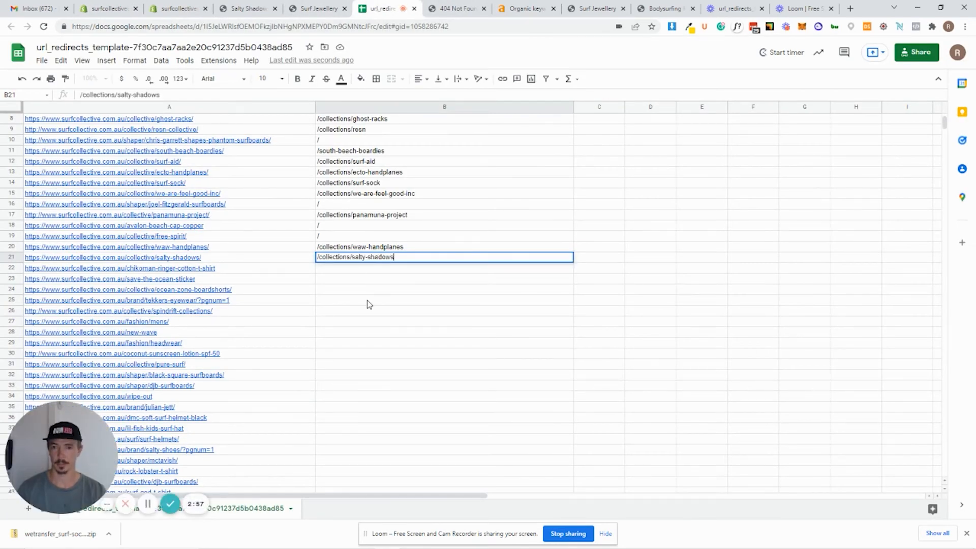
key("enter")
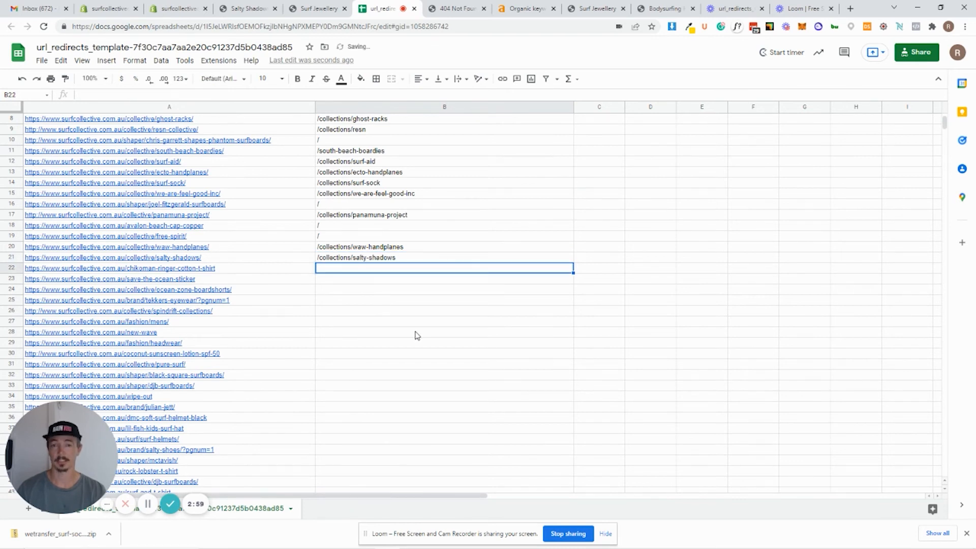
mouse_move(410, 311)
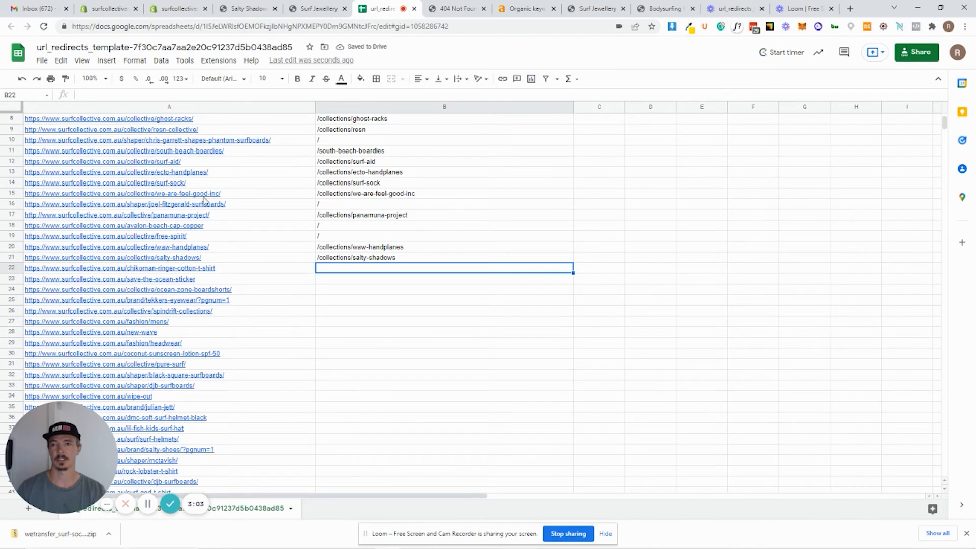
mouse_move(368, 219)
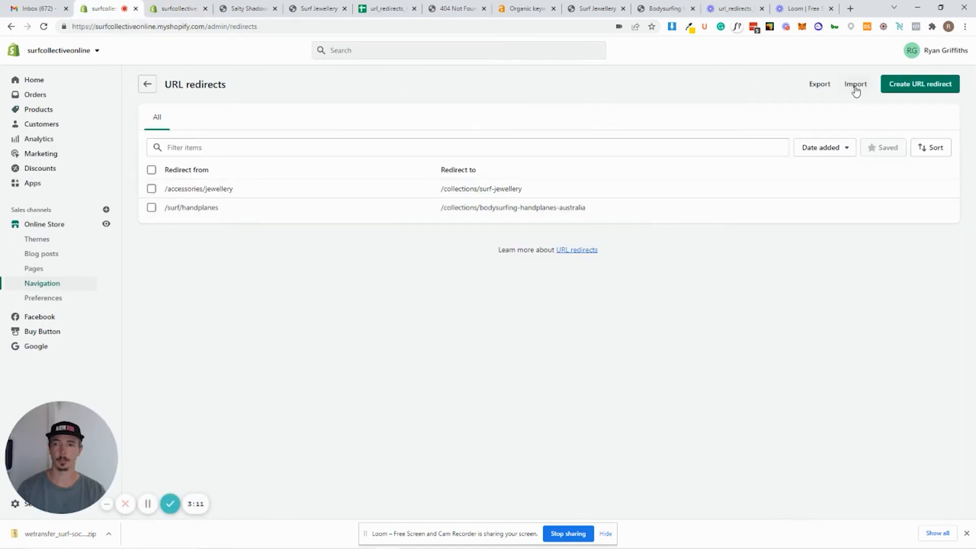
left_click(854, 84)
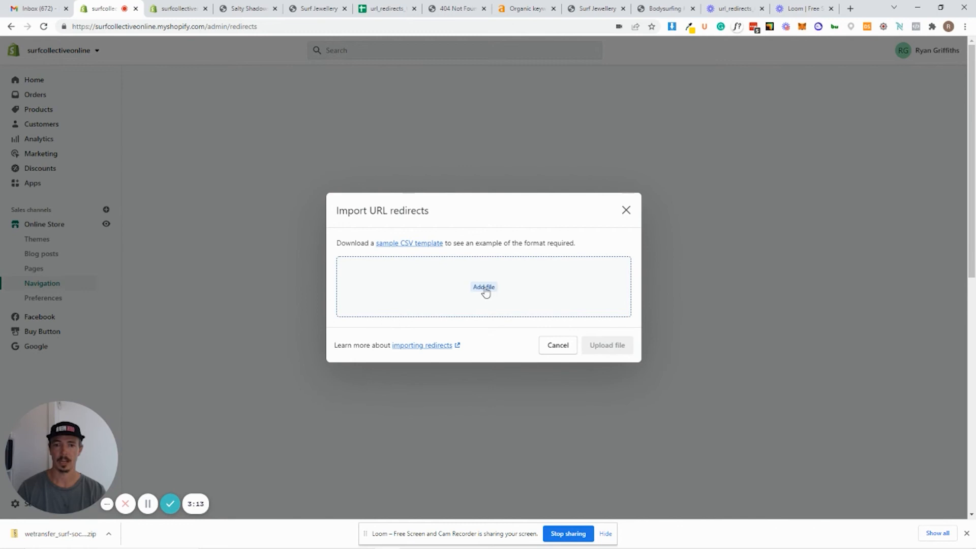
mouse_move(557, 346)
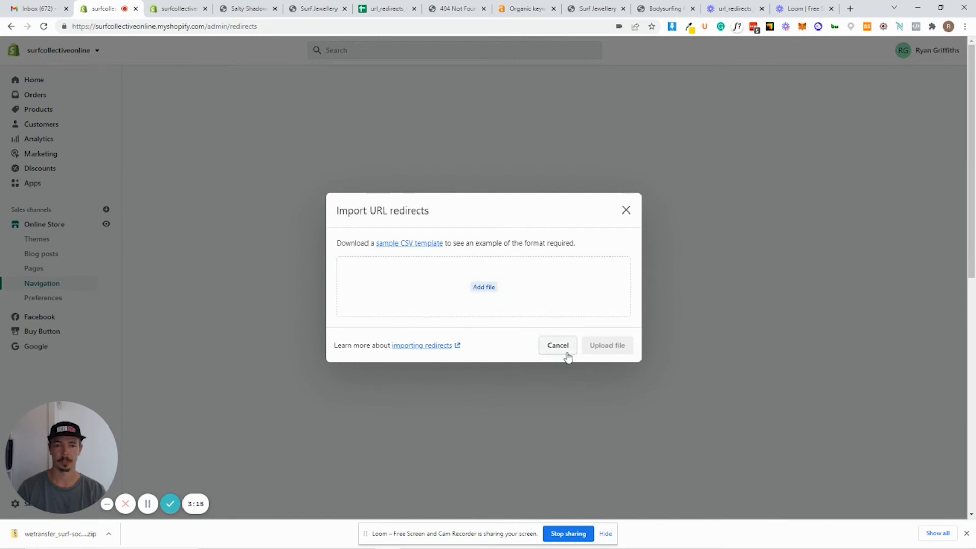
left_click(386, 8)
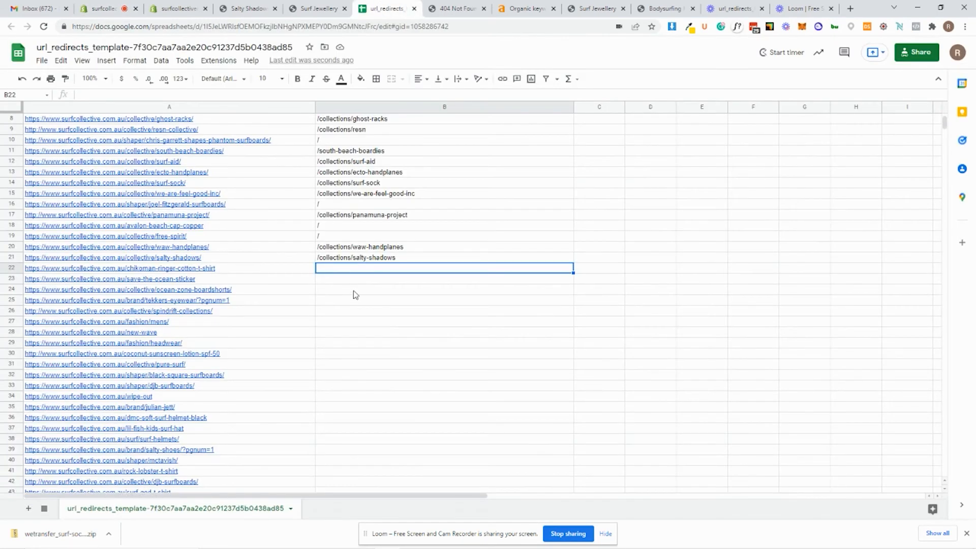
Download the 20-row redirect sheet as a CSV and return to Shopify's URL redirects.
scroll("down", 3)
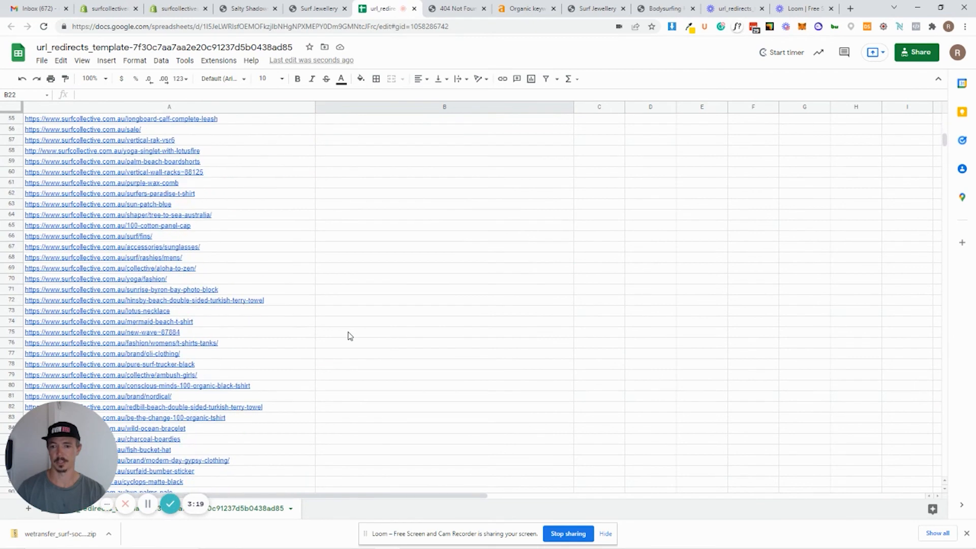
left_click(41, 60)
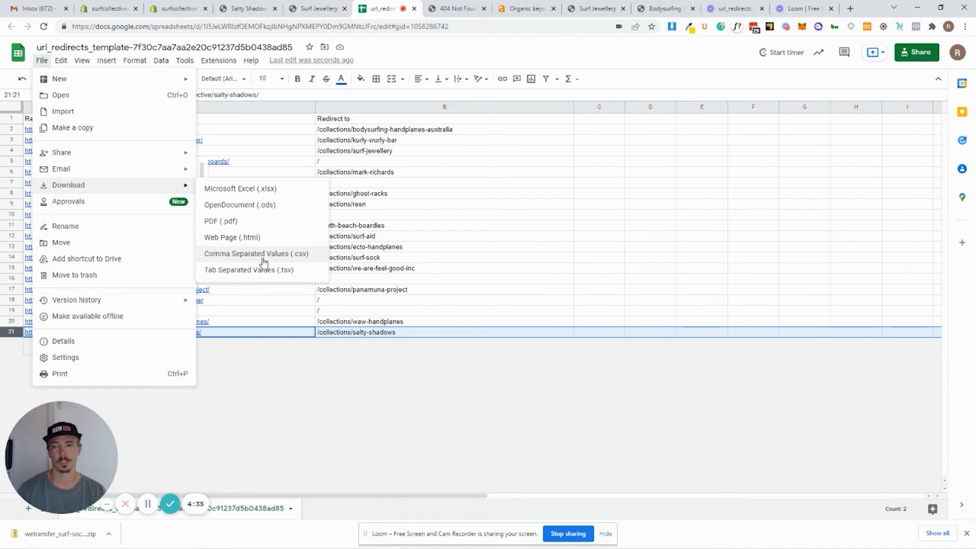
mouse_move(275, 261)
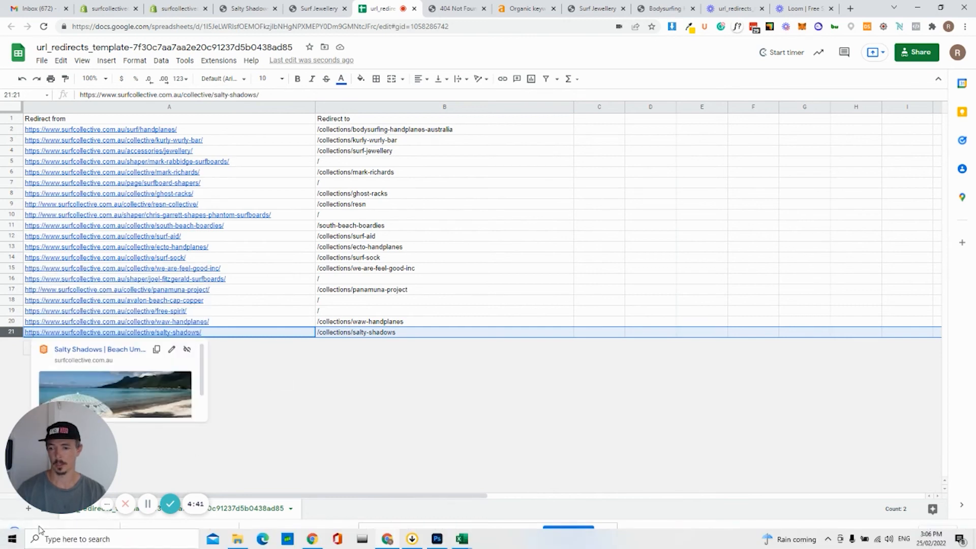
left_click(107, 535)
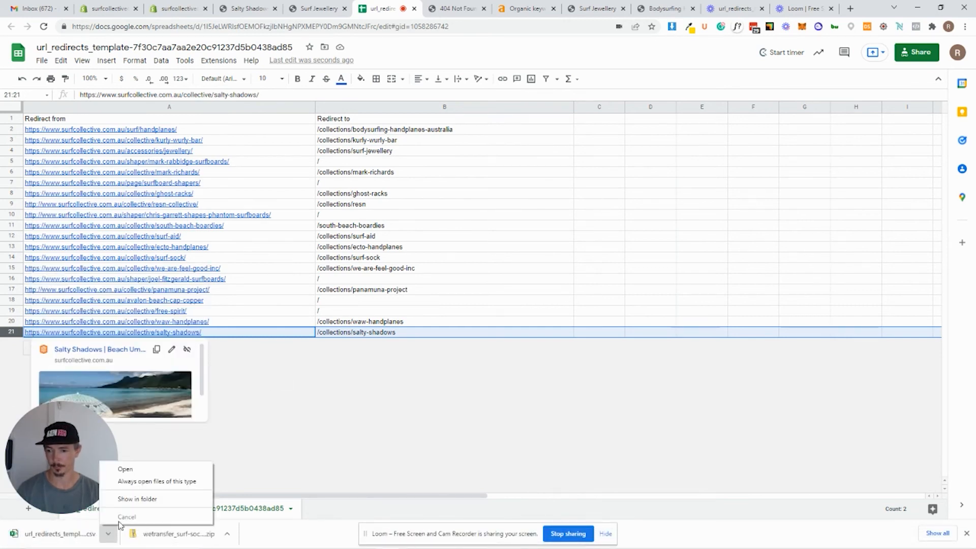
left_click(137, 499)
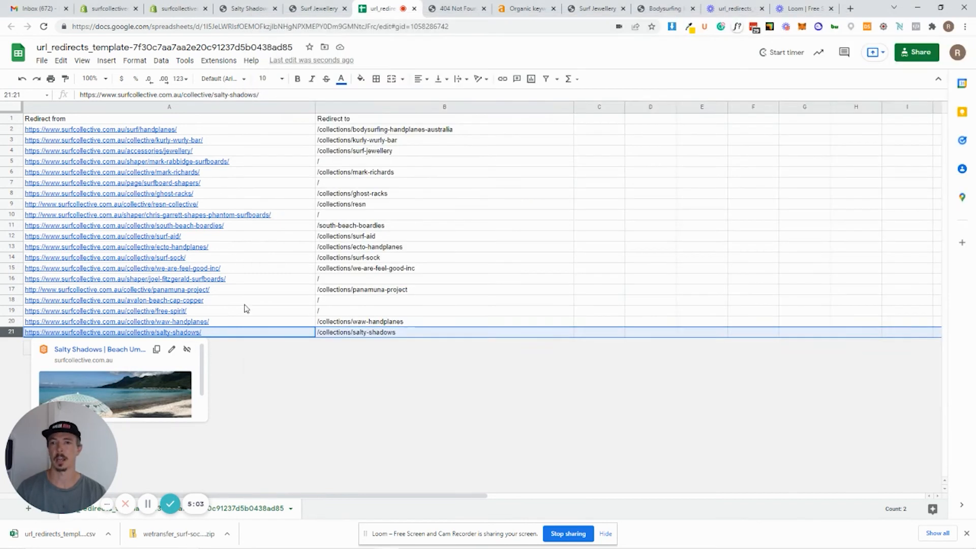
left_click(107, 9)
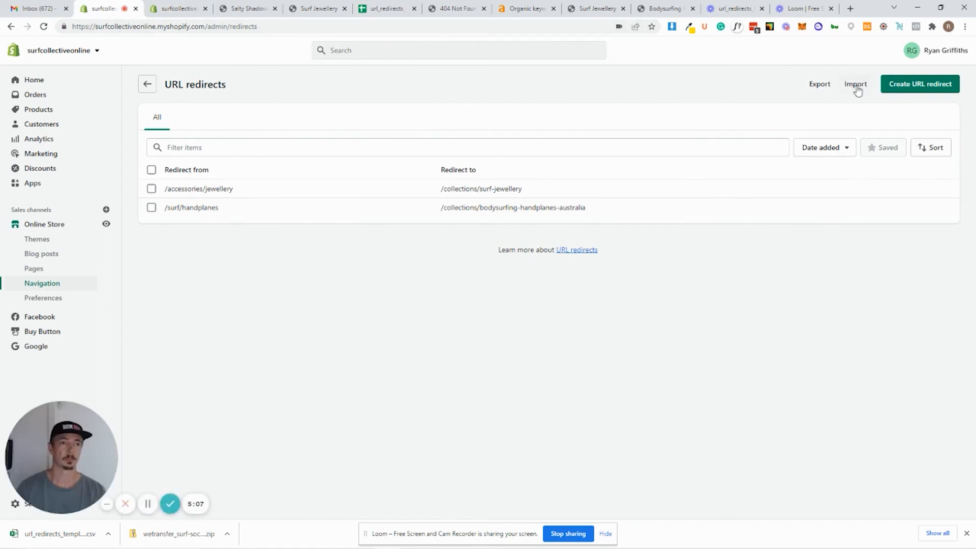
Import the redirects CSV into Shopify, adding 18 and updating 2, and close the summary.
left_click(855, 83)
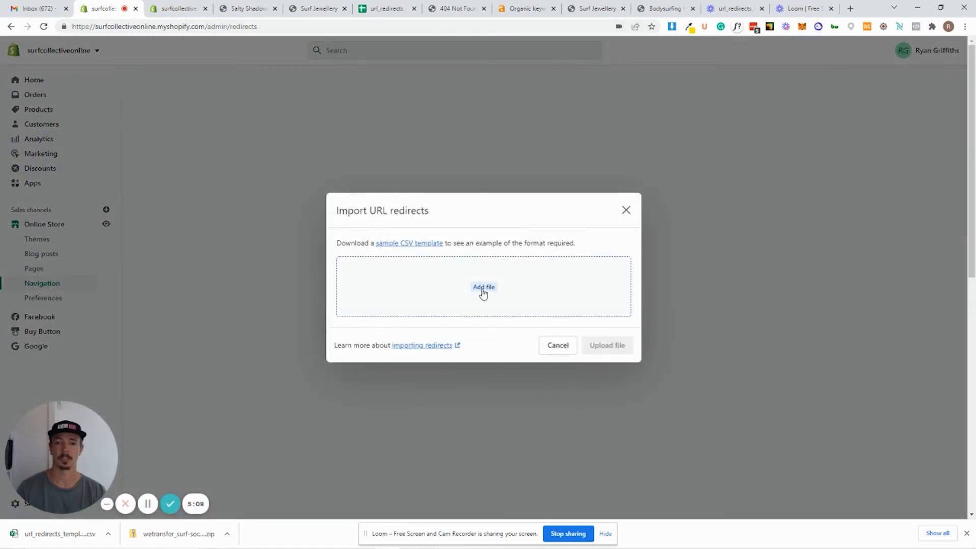
left_click(484, 287)
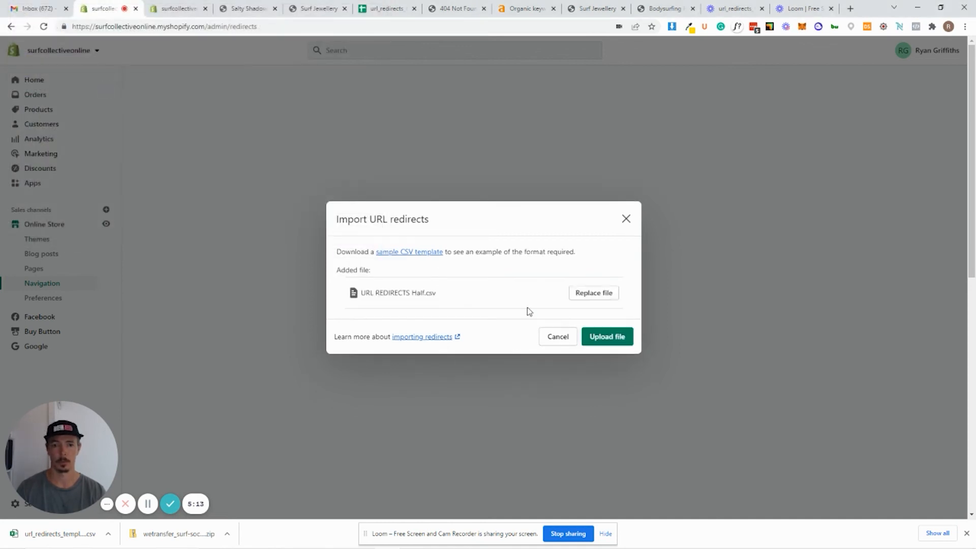
left_click(607, 336)
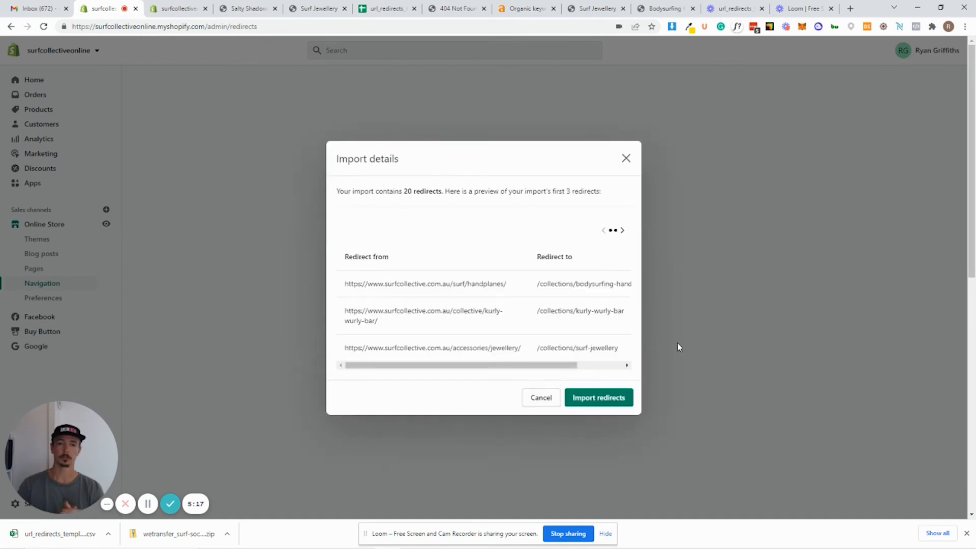
mouse_move(361, 198)
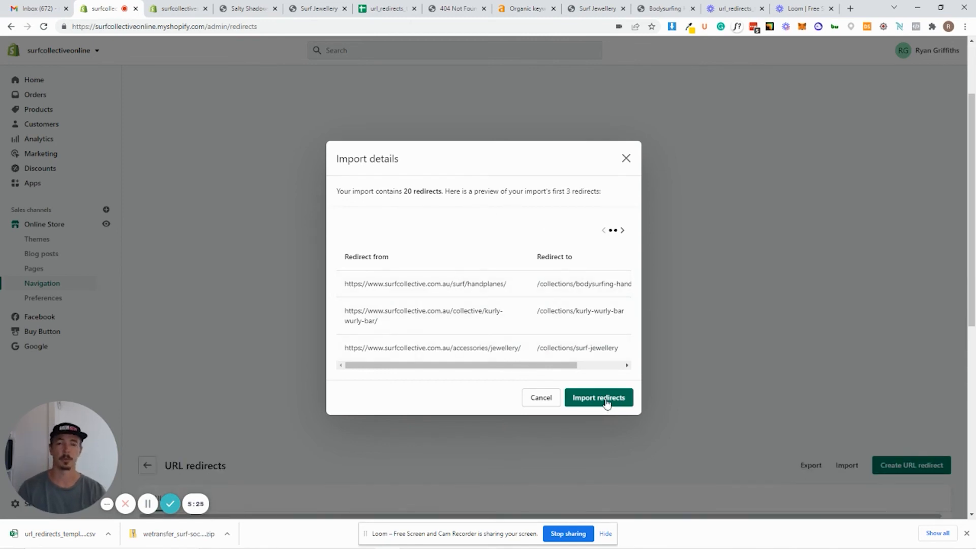
left_click(598, 397)
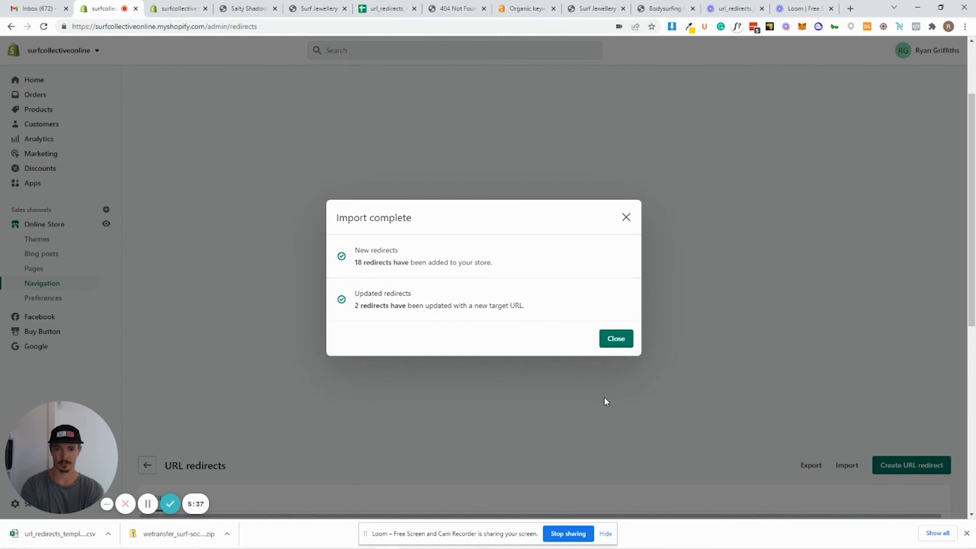
mouse_move(601, 319)
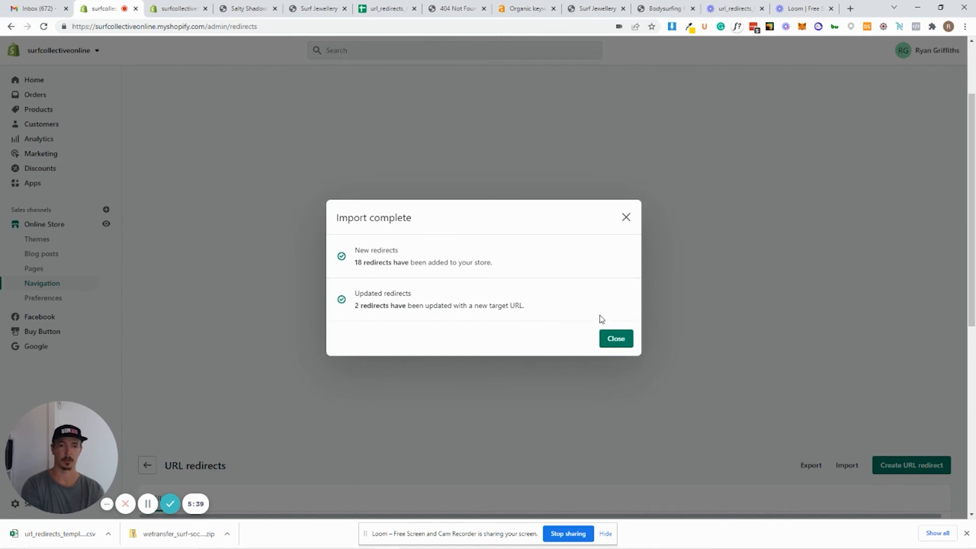
left_click(615, 338)
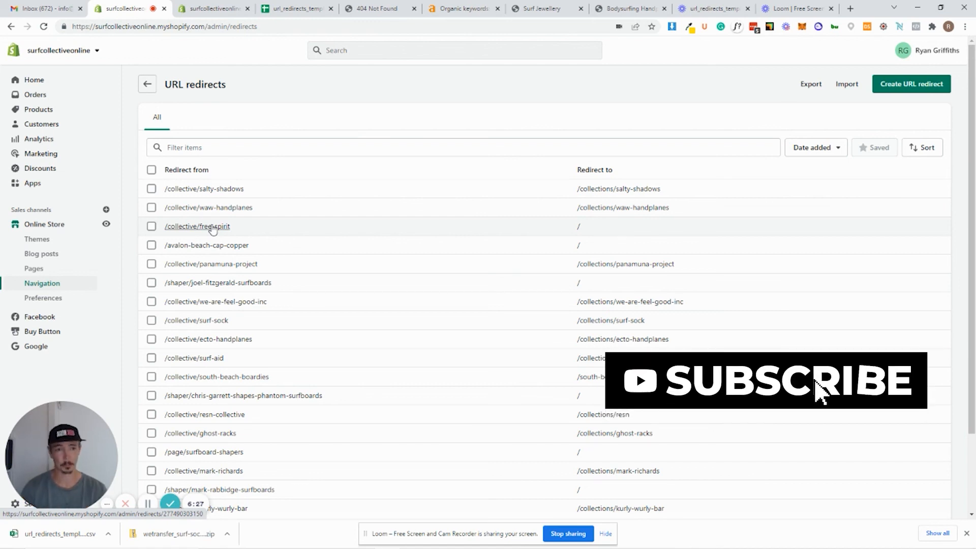
Review imported redirects like /collective/salty-shadows, then return to the Ahrefs keywords report.
scroll("down", 3)
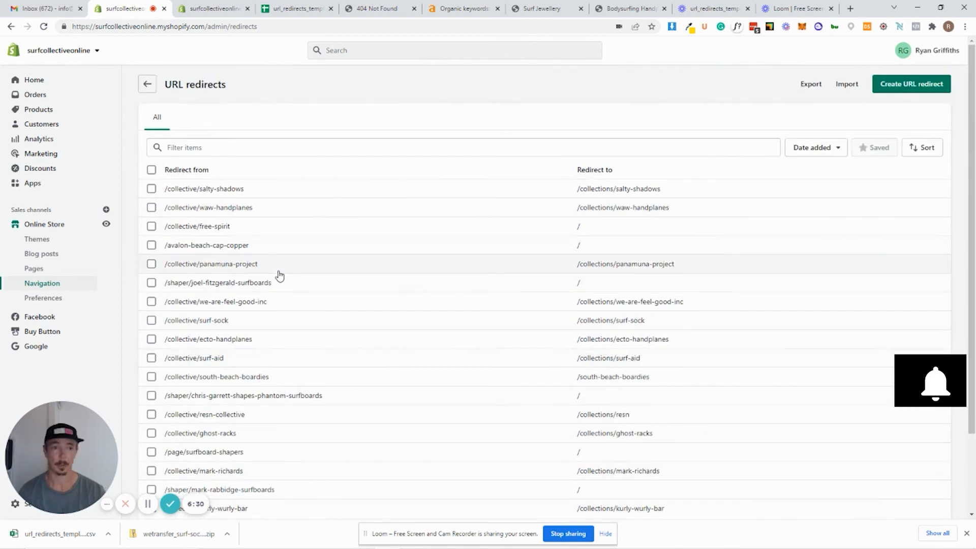
scroll("down", 3)
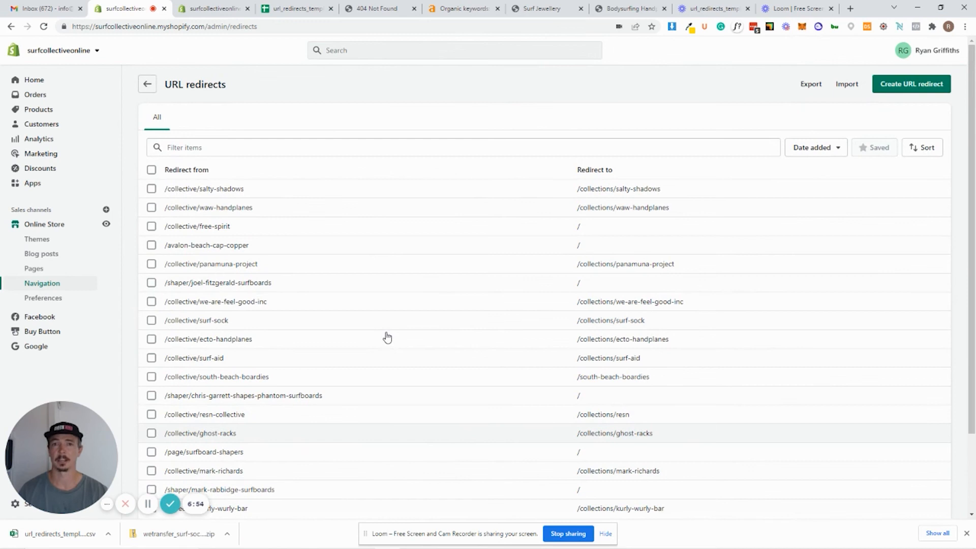
left_click(463, 8)
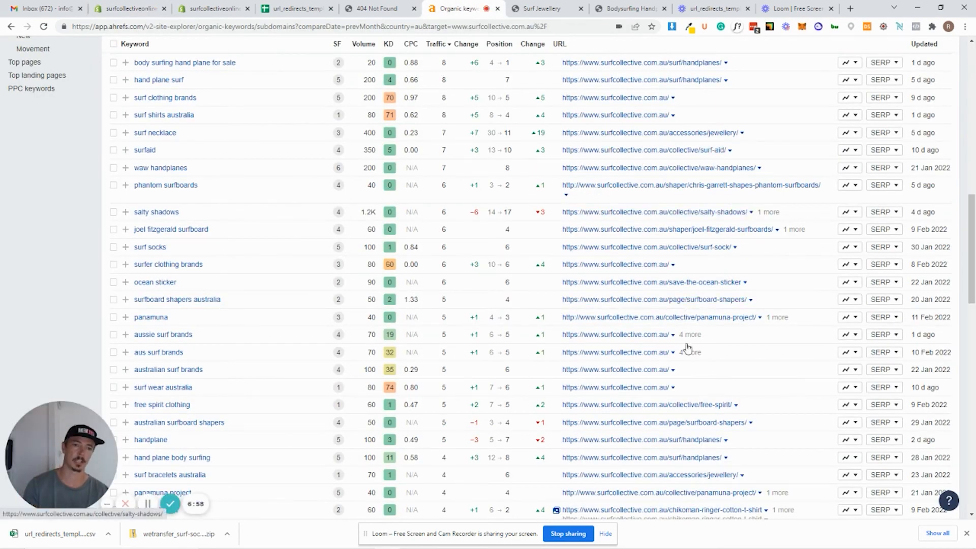
mouse_move(671, 292)
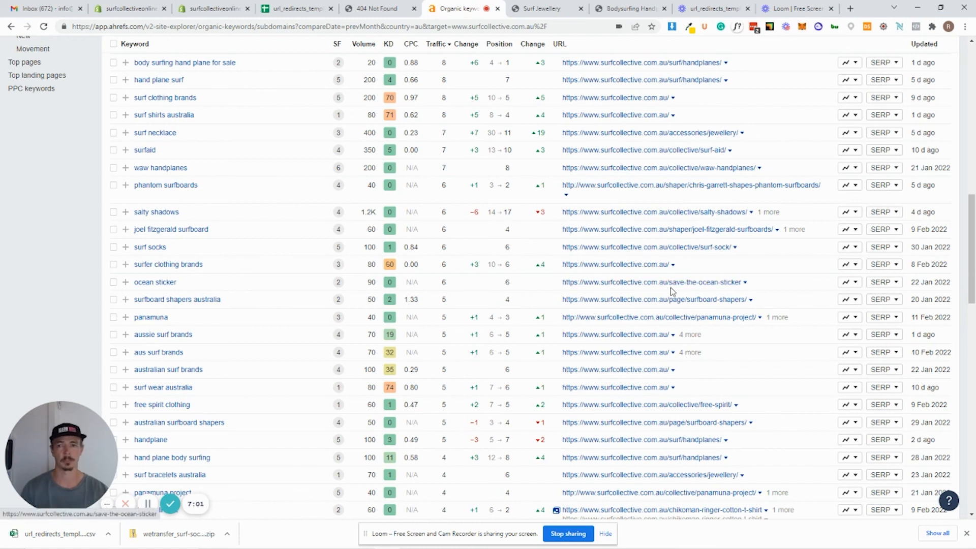
Scroll the Ahrefs keywords list to the old panamuna-project URL and follow it.
scroll("down", 3)
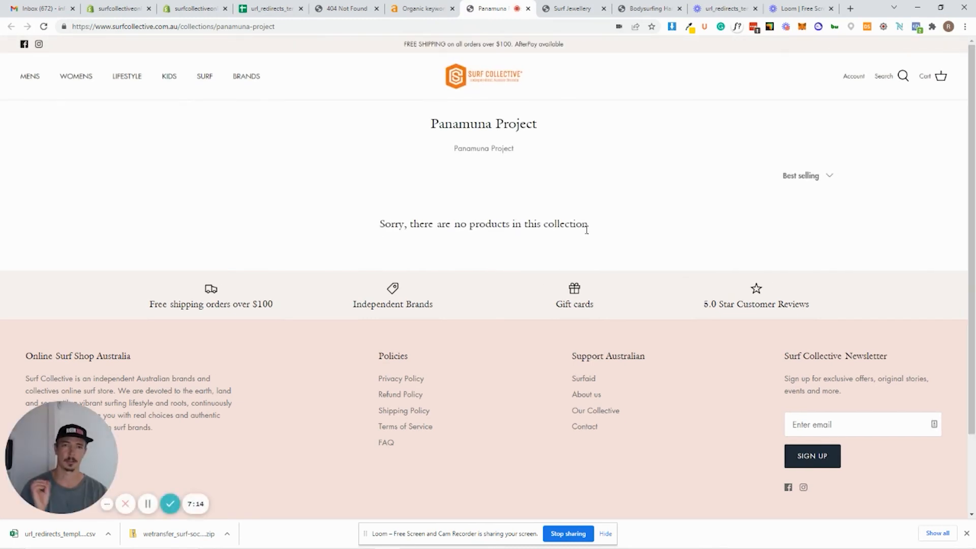
mouse_move(493, 212)
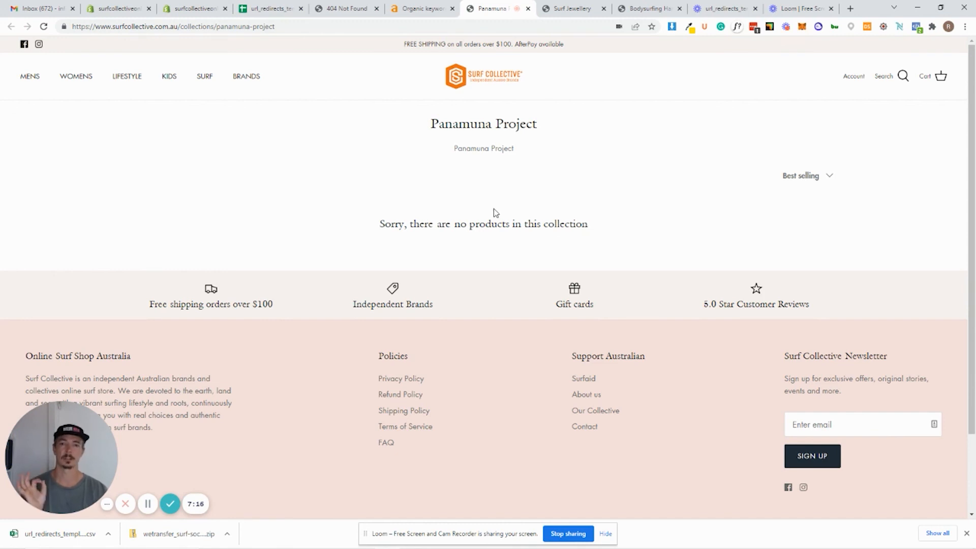
mouse_move(443, 197)
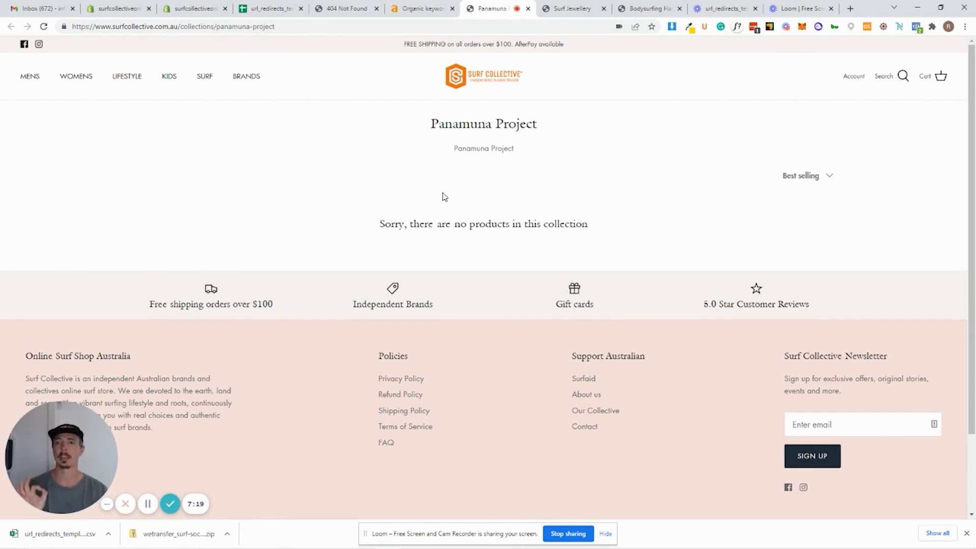